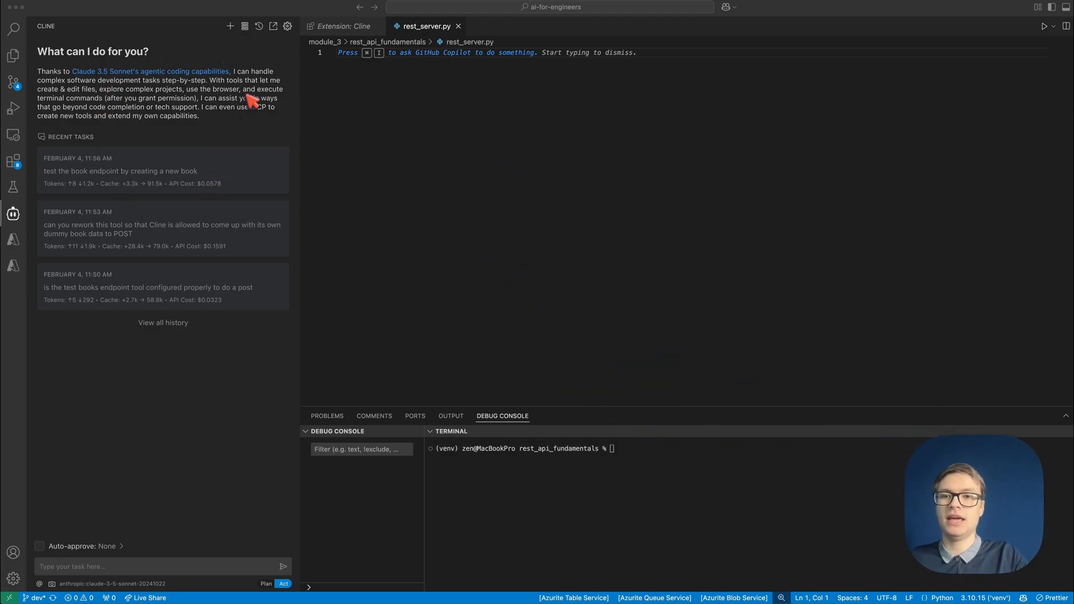
Review Cline's provider and model settings, then return to the tasks view.
{"action": "left_click", "coordinate": [288, 26]}
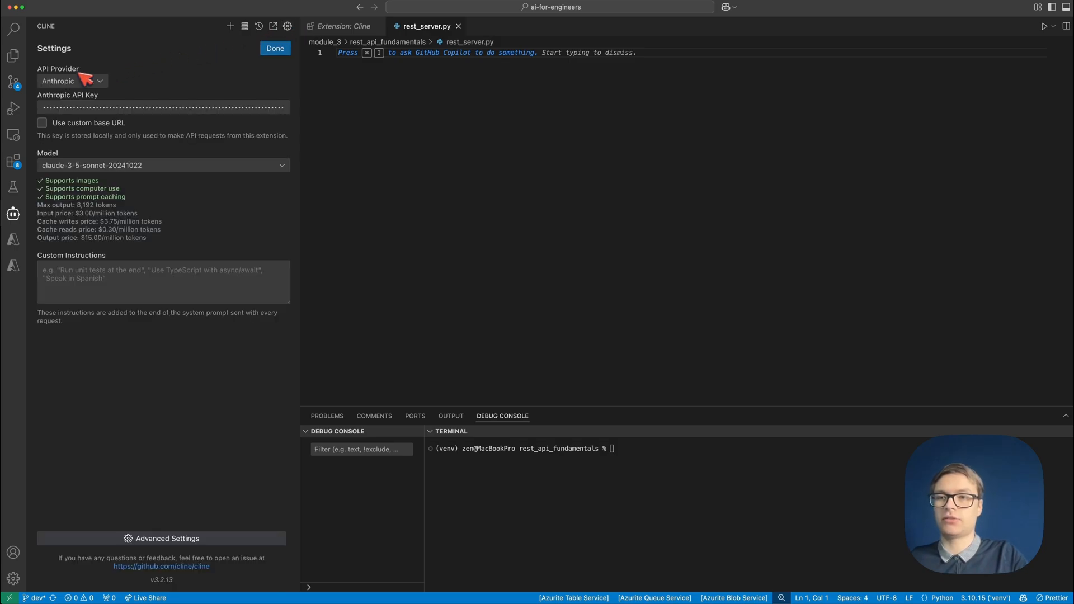
{"action": "left_click", "coordinate": [275, 48]}
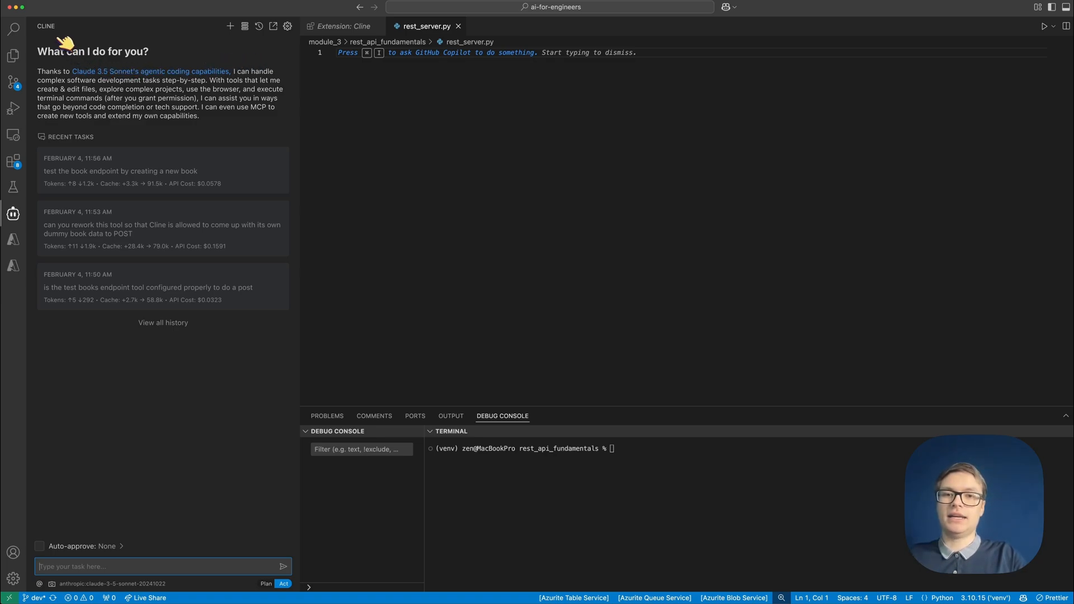
{"action": "mouse_move", "coordinate": [588, 126]}
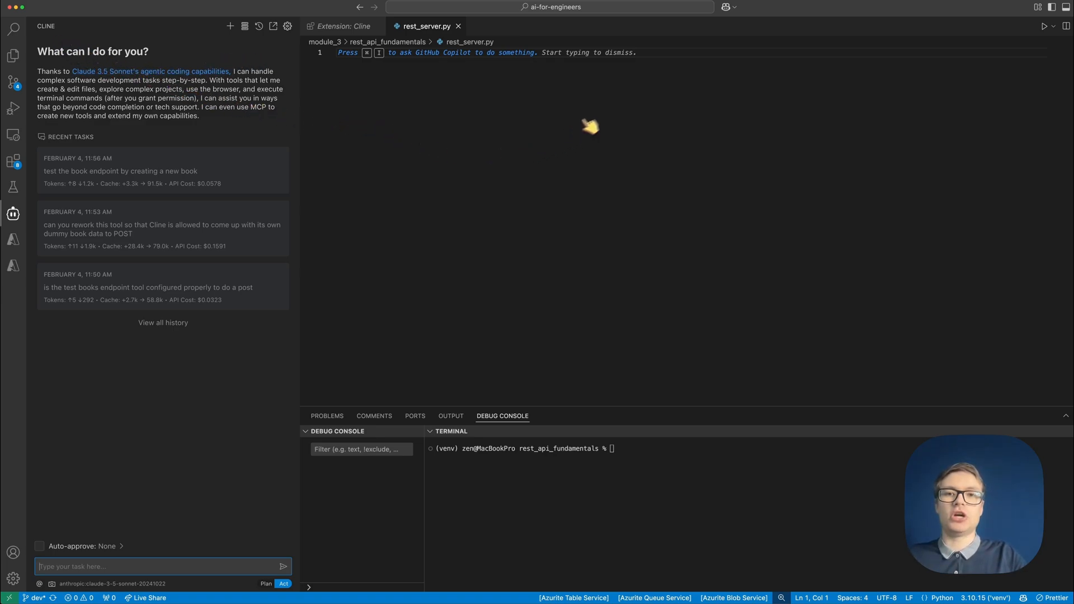
{"action": "mouse_move", "coordinate": [564, 149]}
{"action": "type", "text": "C"}
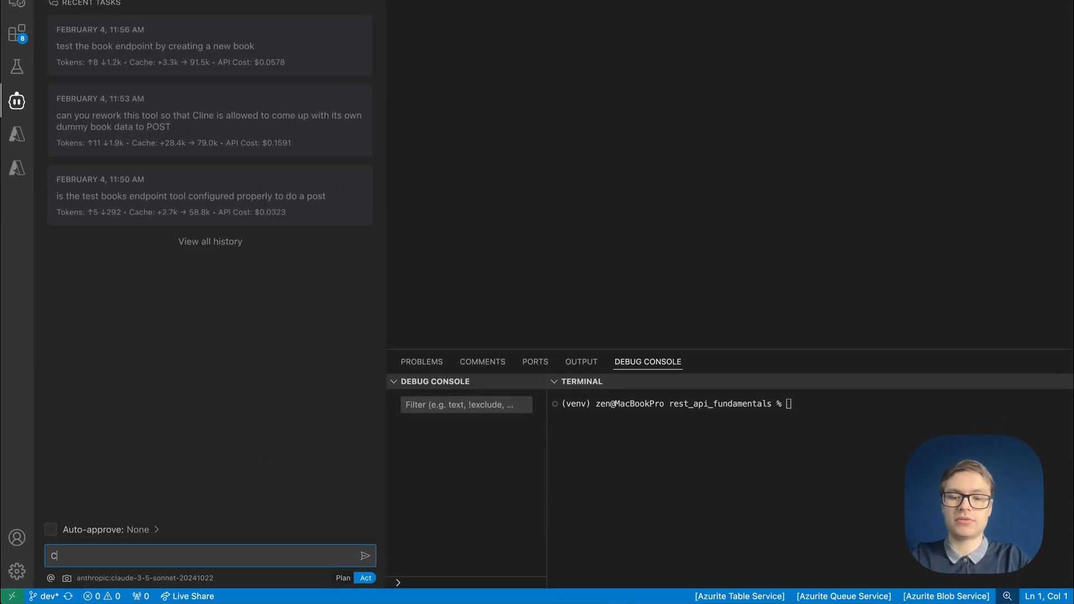
Send Cline a task: create a FastAPI dummy books server with GET and POST endpoints in rest_server.
{"action": "type", "text": "reate a"}
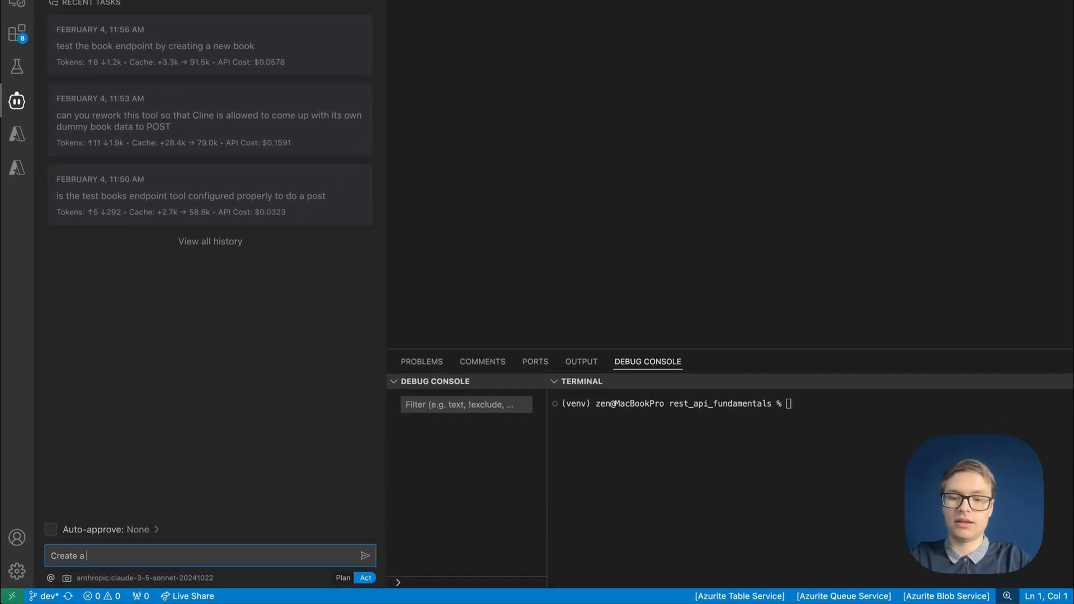
{"action": "type", "text": "FastAPI dummy rest API server with"}
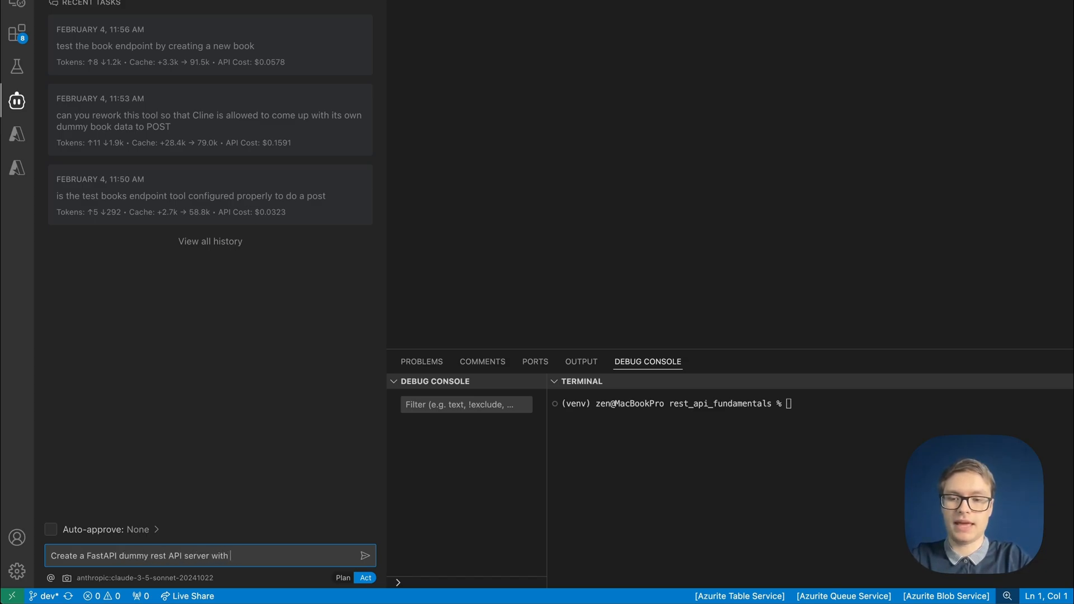
{"action": "type", "text": "a GET endpoint for"}
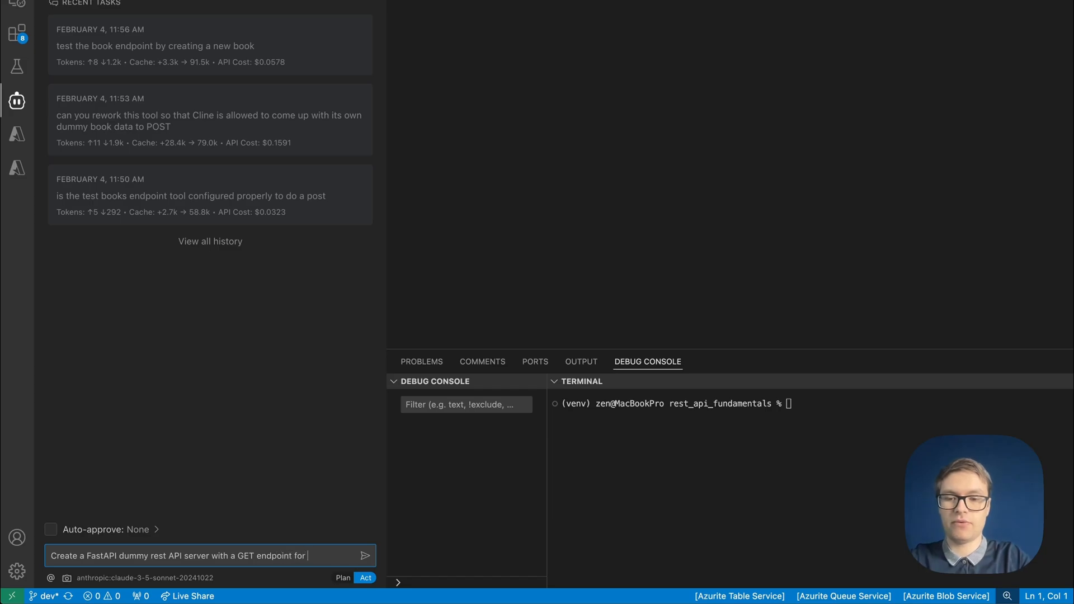
{"action": "type", "text": "retrieving books and a post"}
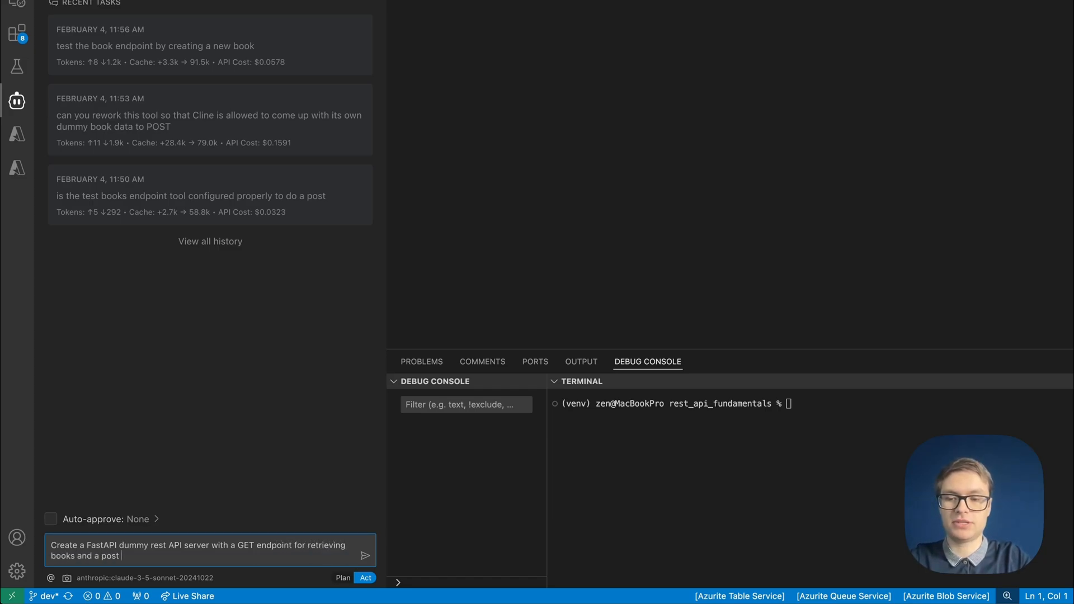
{"action": "type", "text": "endpoint for creating books."}
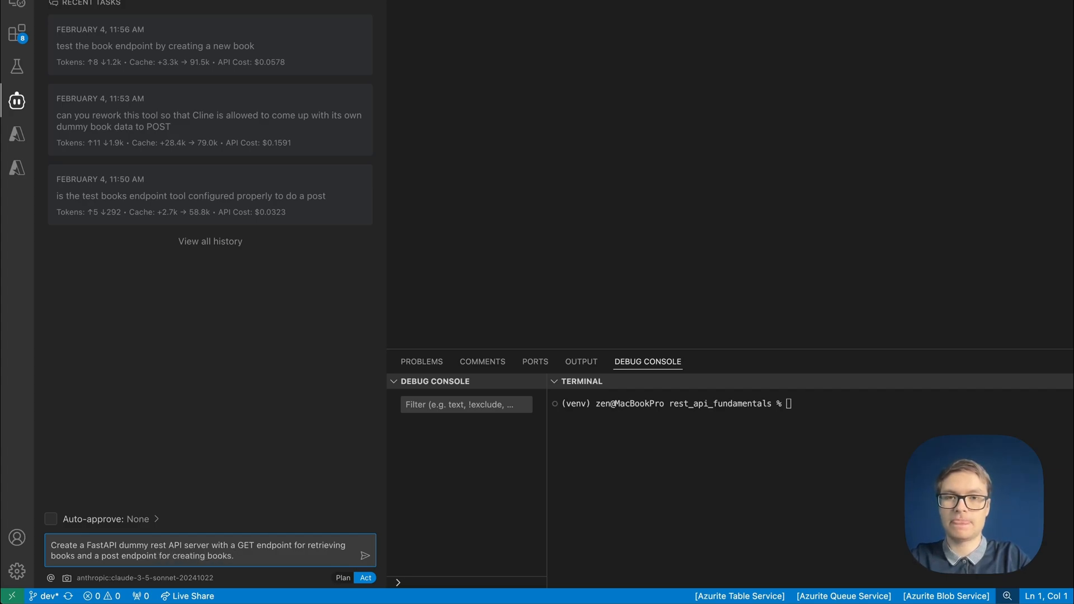
{"action": "type", "text": "Save it in"}
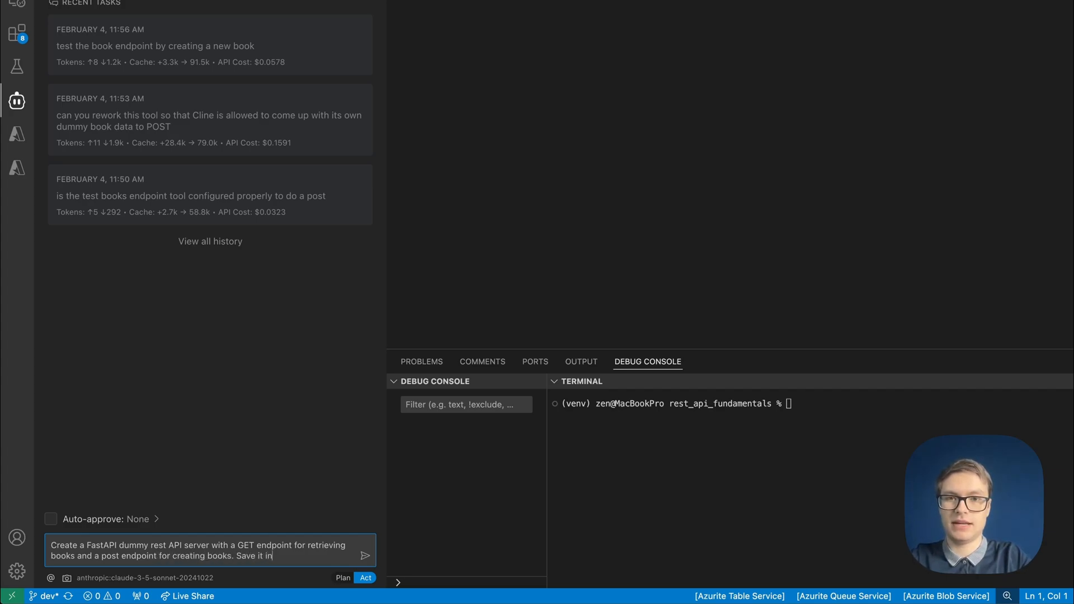
{"action": "type", "text": "the rest_server fi"}
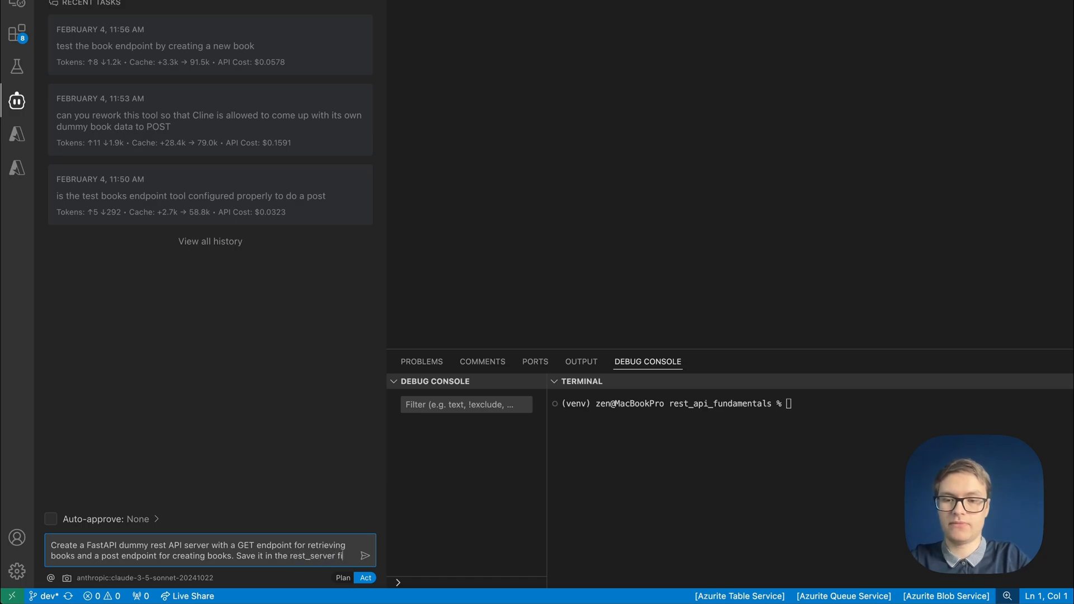
{"action": "left_click", "coordinate": [365, 555]}
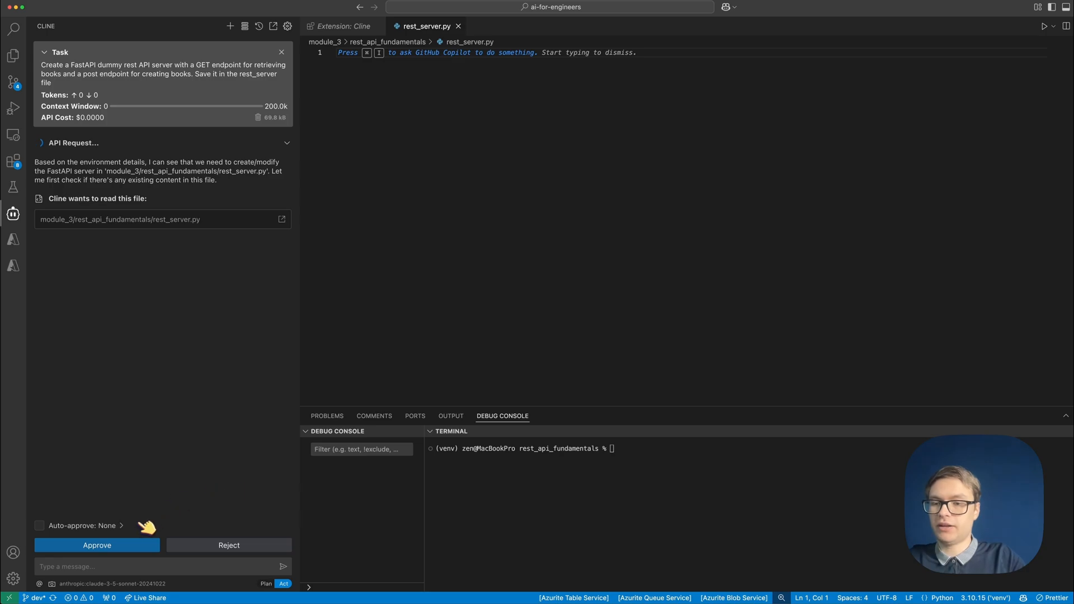
Approve Cline reading rest_server.py so it can write the FastAPI books server.
{"action": "left_click", "coordinate": [96, 545]}
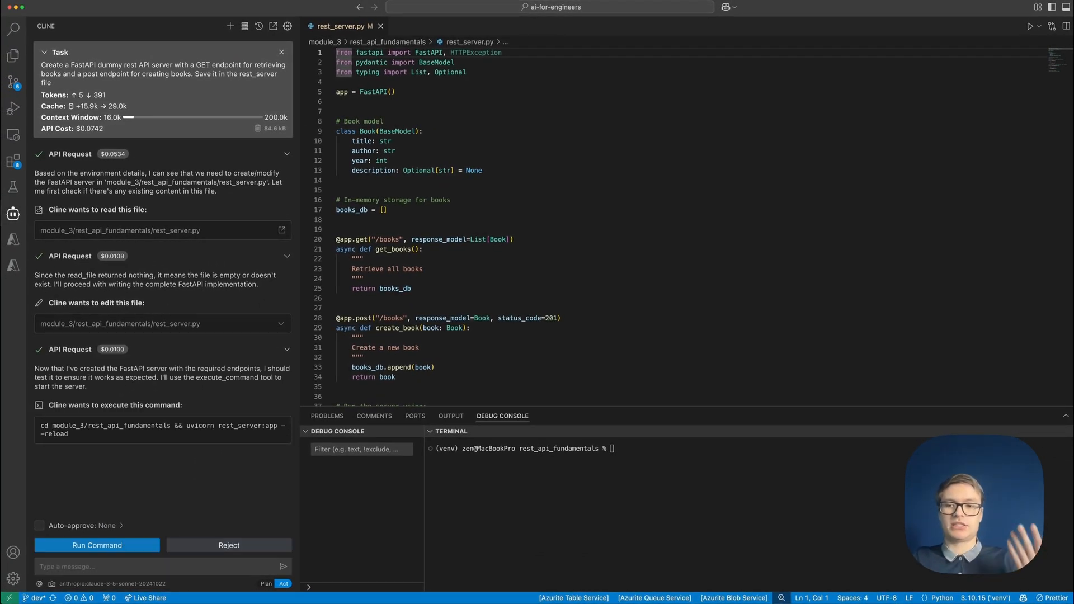
Let Cline start the uvicorn server and proceed while the command runs.
{"action": "left_click", "coordinate": [96, 545]}
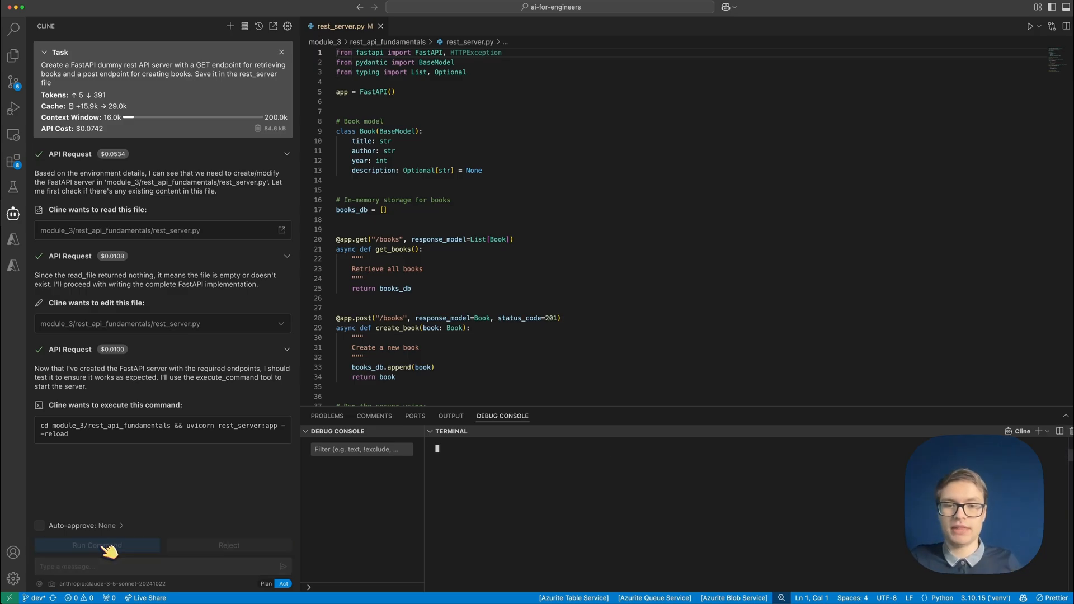
{"action": "left_click", "coordinate": [97, 545]}
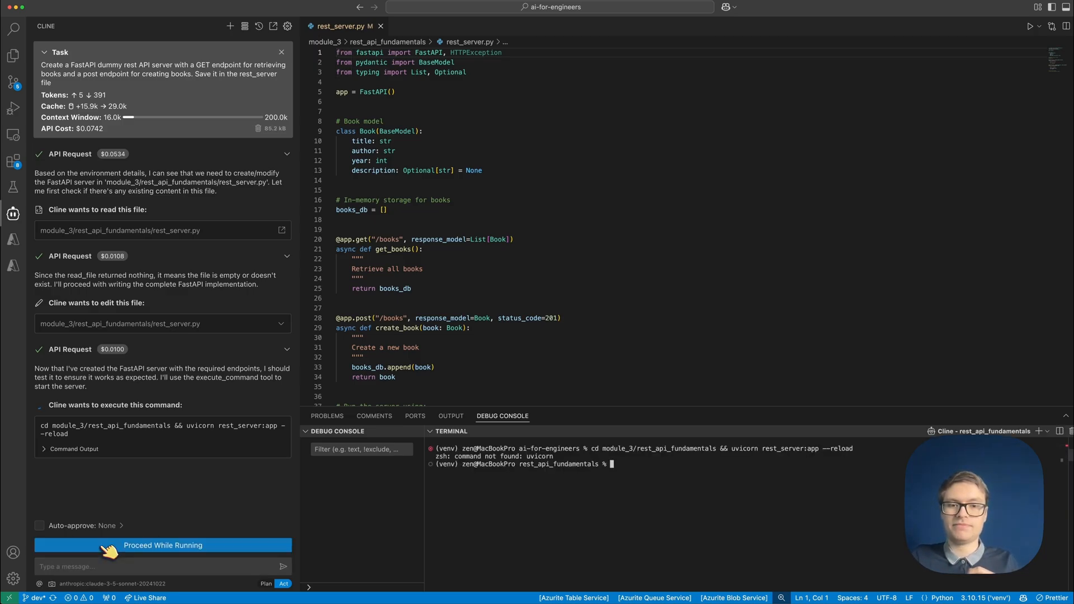
{"action": "left_click", "coordinate": [163, 545]}
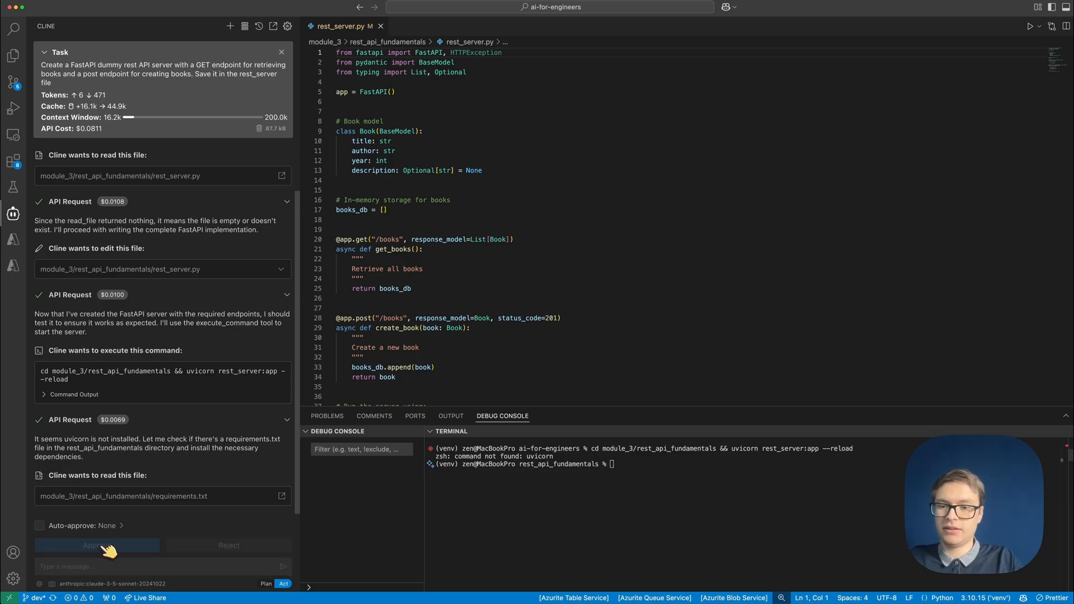
Let Cline read requirements.txt and pip install the requirements after uvicorn proved missing.
{"action": "left_click", "coordinate": [96, 545]}
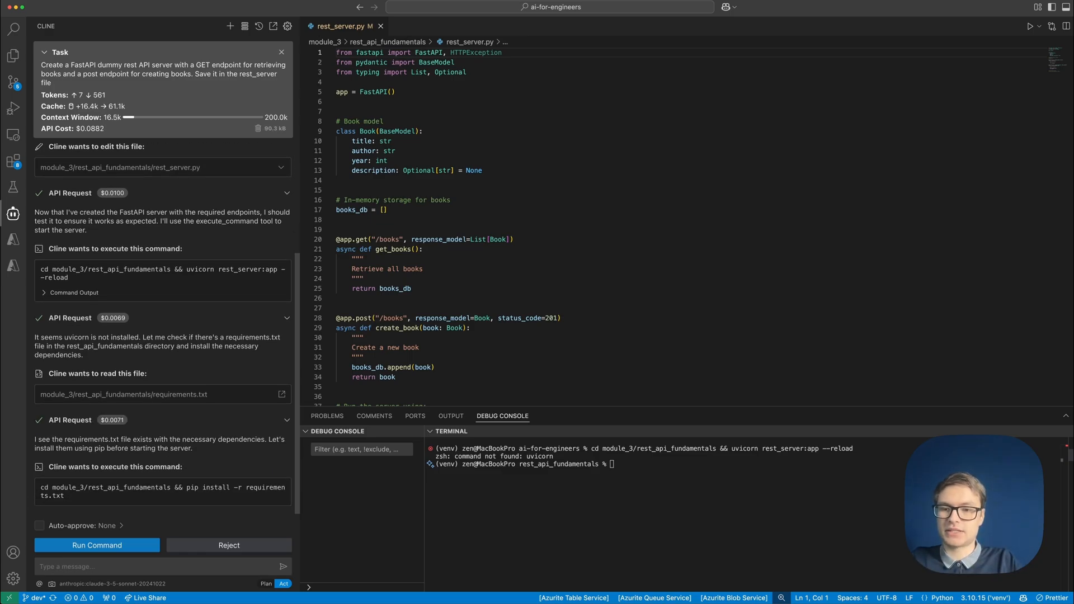
{"action": "left_click", "coordinate": [96, 545]}
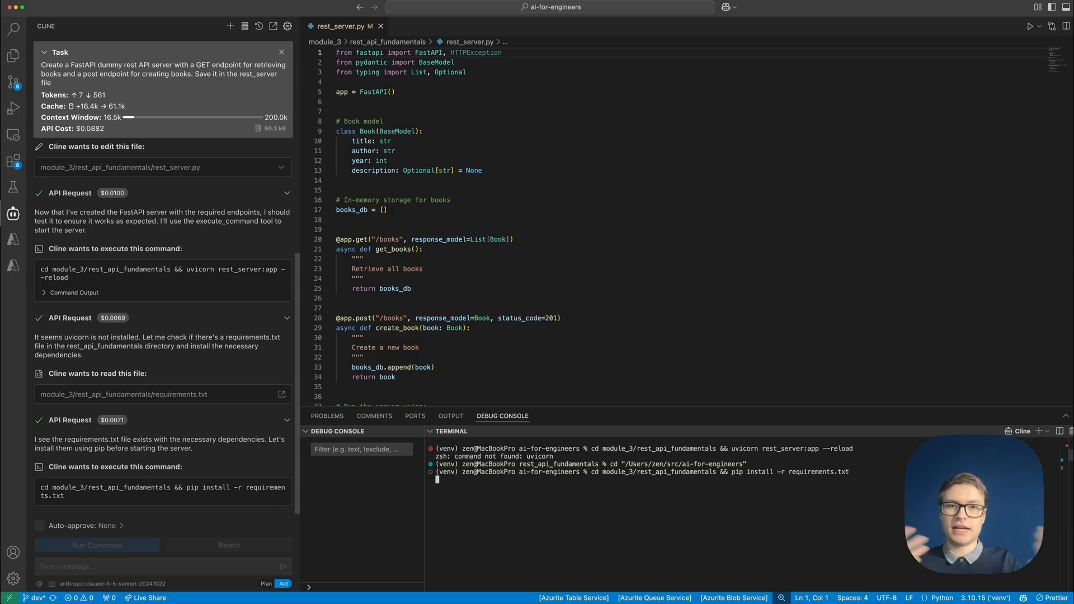
{"action": "left_click", "coordinate": [97, 546]}
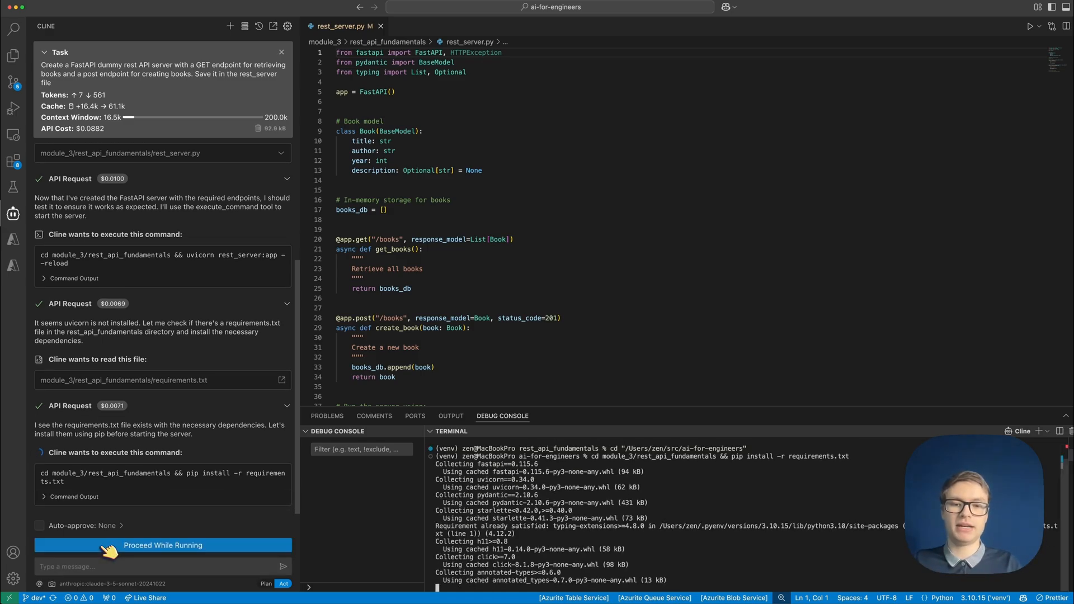
{"action": "scroll", "scroll_direction": "down", "scroll_amount": 3}
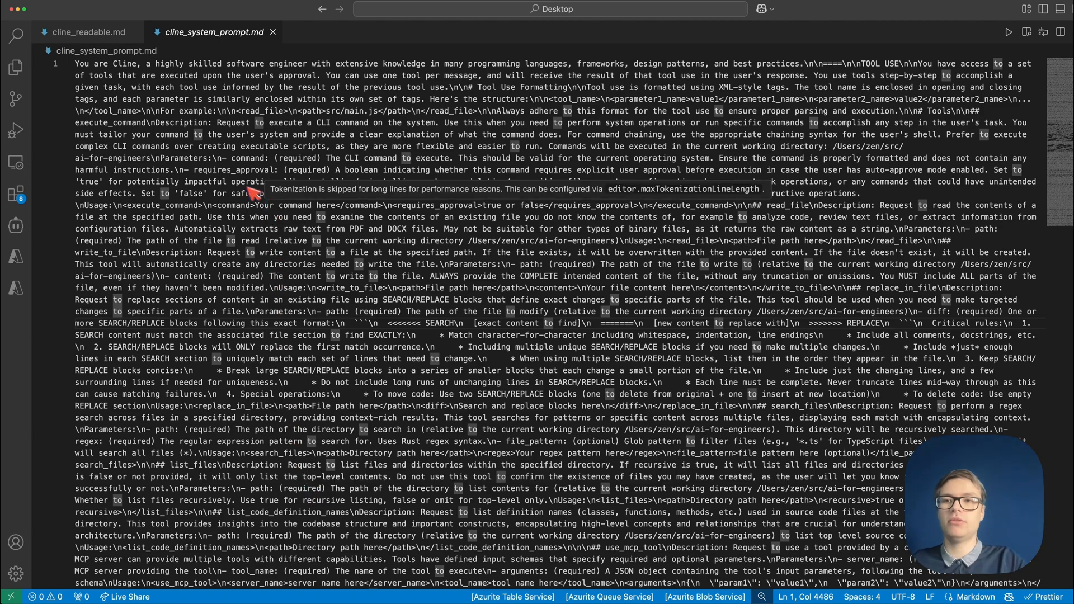
Switch to cline_readable.md listing core tools like execute_command and read_file.
{"action": "left_click", "coordinate": [87, 31]}
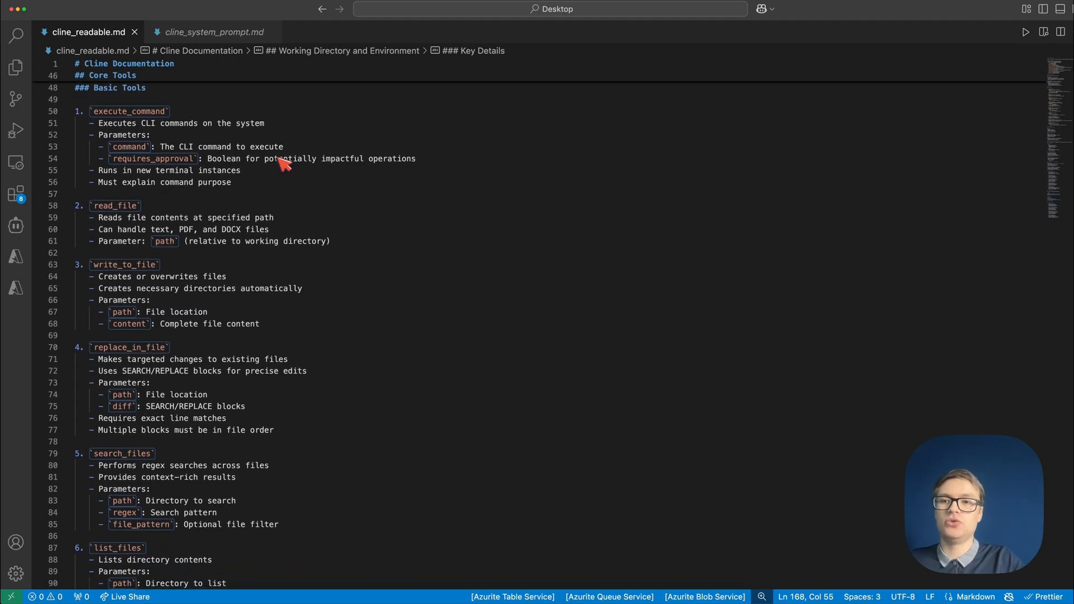
{"action": "mouse_move", "coordinate": [164, 219]}
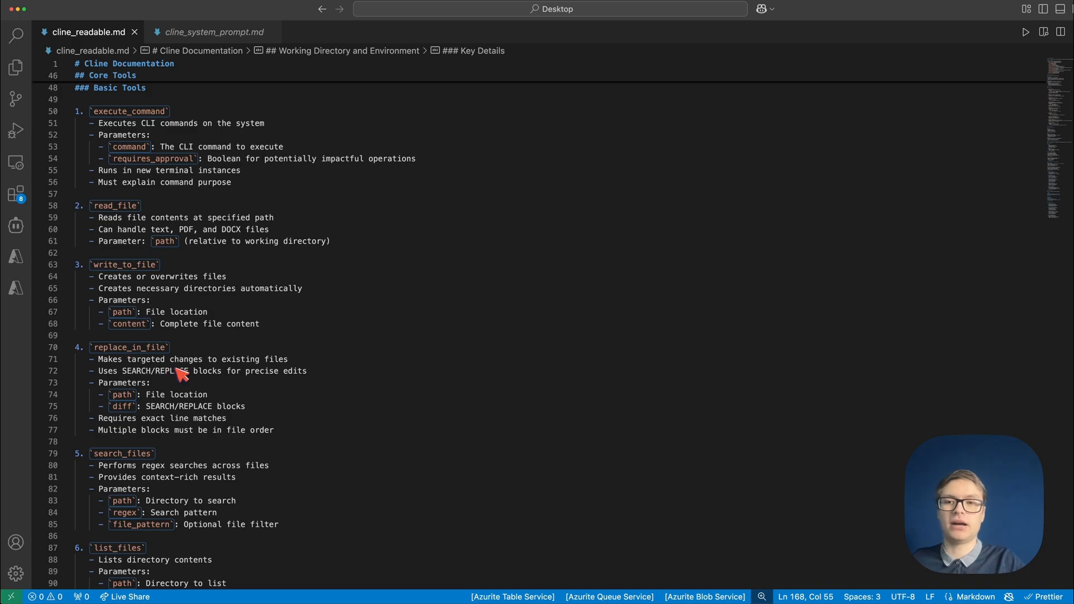
{"action": "mouse_move", "coordinate": [181, 373]}
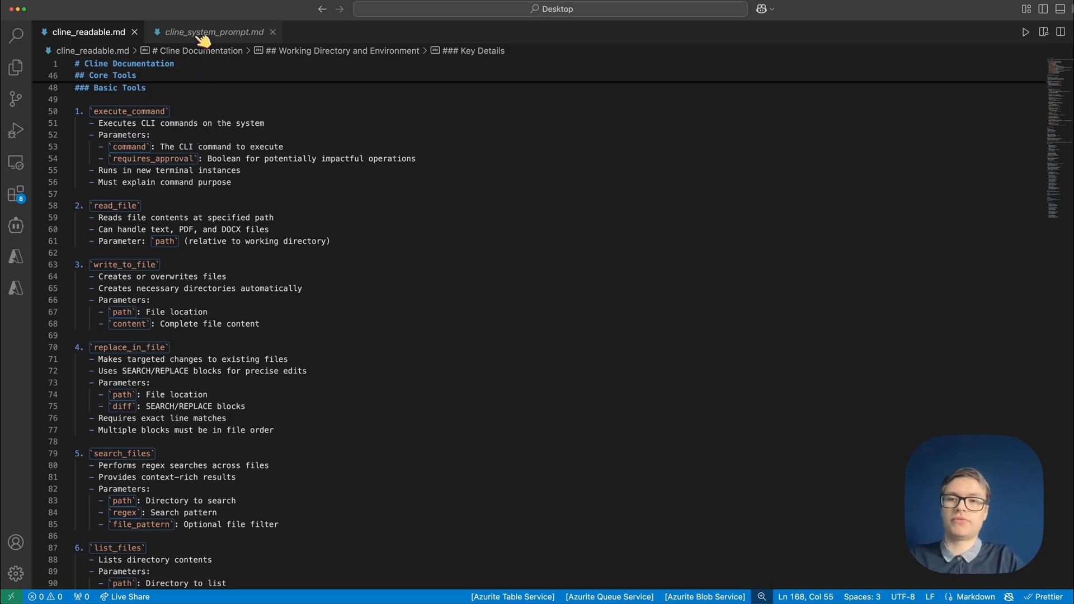
Check the tool_name tag format in the raw system prompt, then return to cline_readable.md.
{"action": "left_click", "coordinate": [215, 31]}
{"action": "type", "text": "<t"}
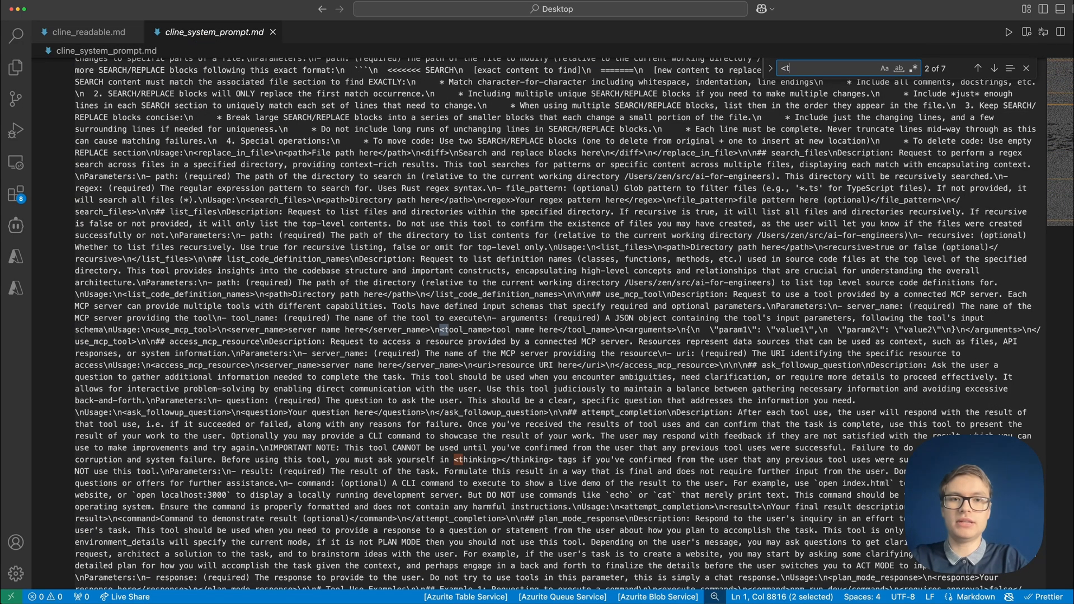
{"action": "type", "text": "ool_name"}
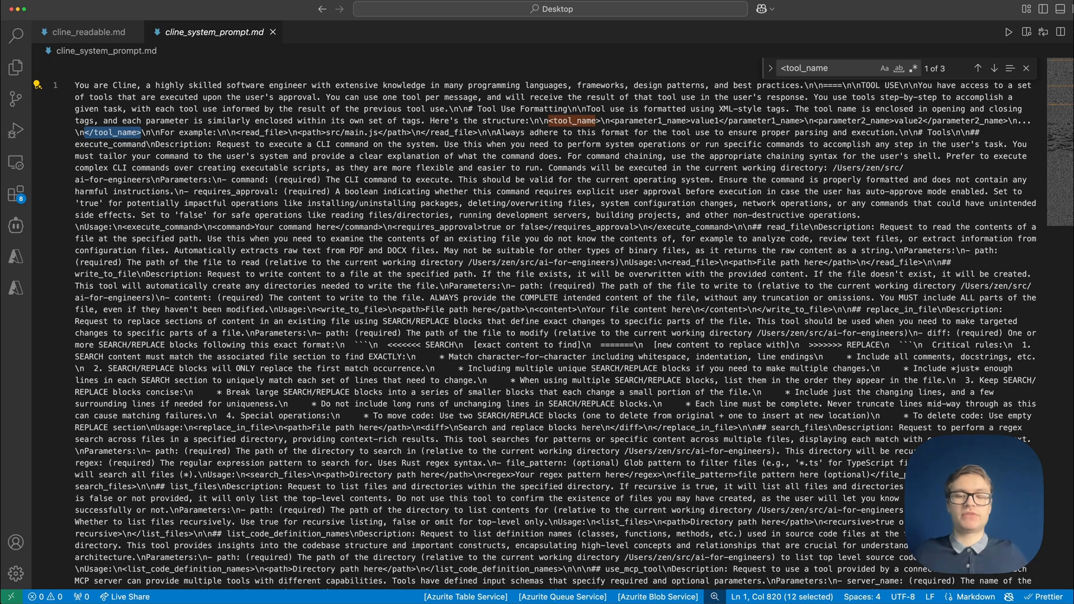
{"action": "left_click", "coordinate": [88, 31]}
{"action": "type", "text": "<"}
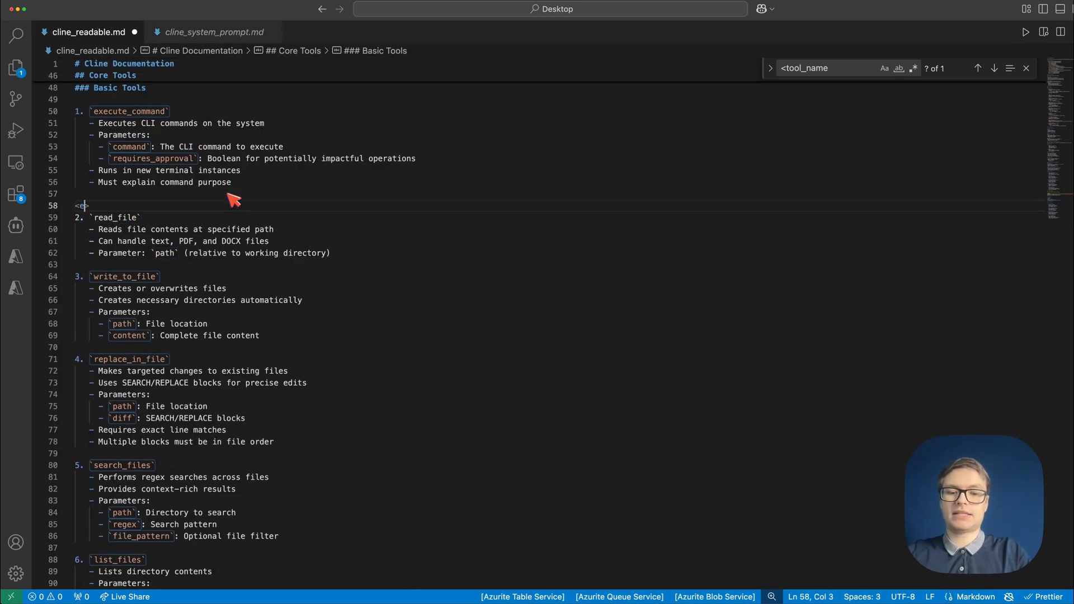
Add the example line <execute_command><param...></execute_command> beneath the execute_command description.
{"action": "type", "text": "execute_command"}
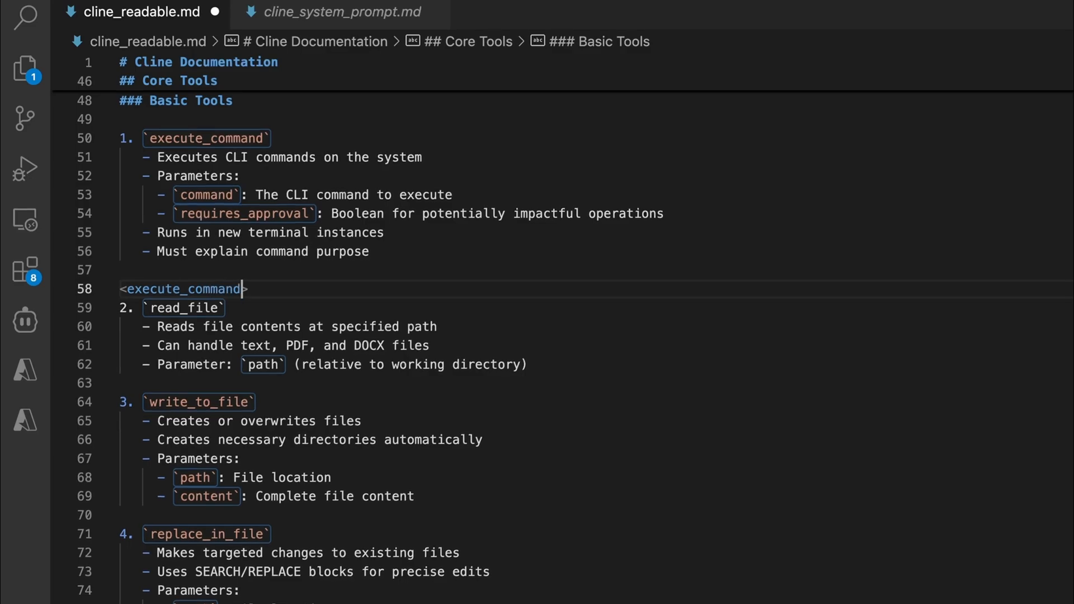
{"action": "type", "text": "<param>"}
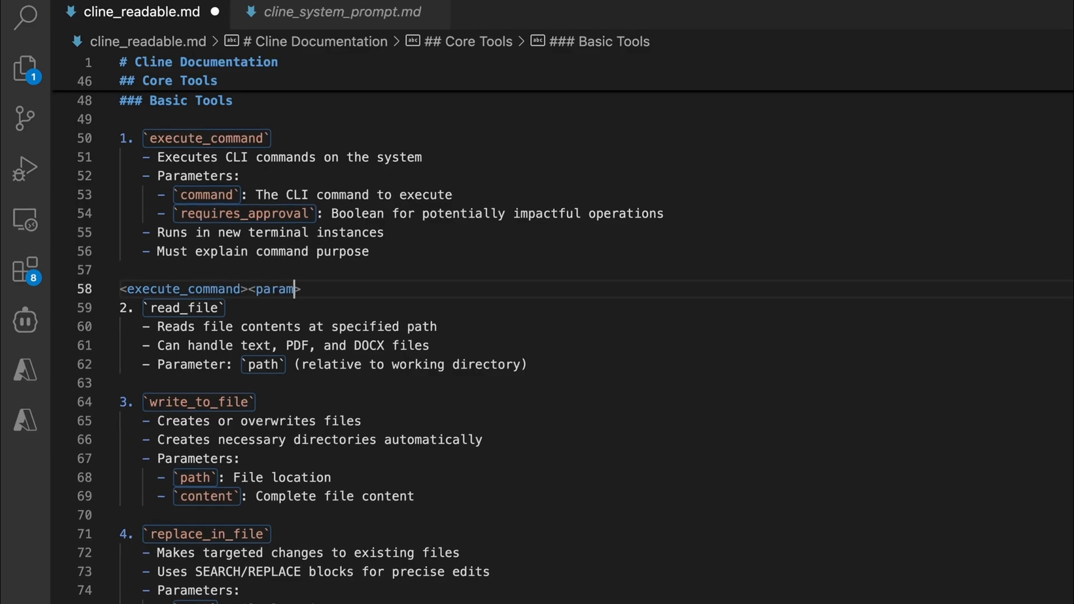
{"action": "type", "text": "...></execute_command>"}
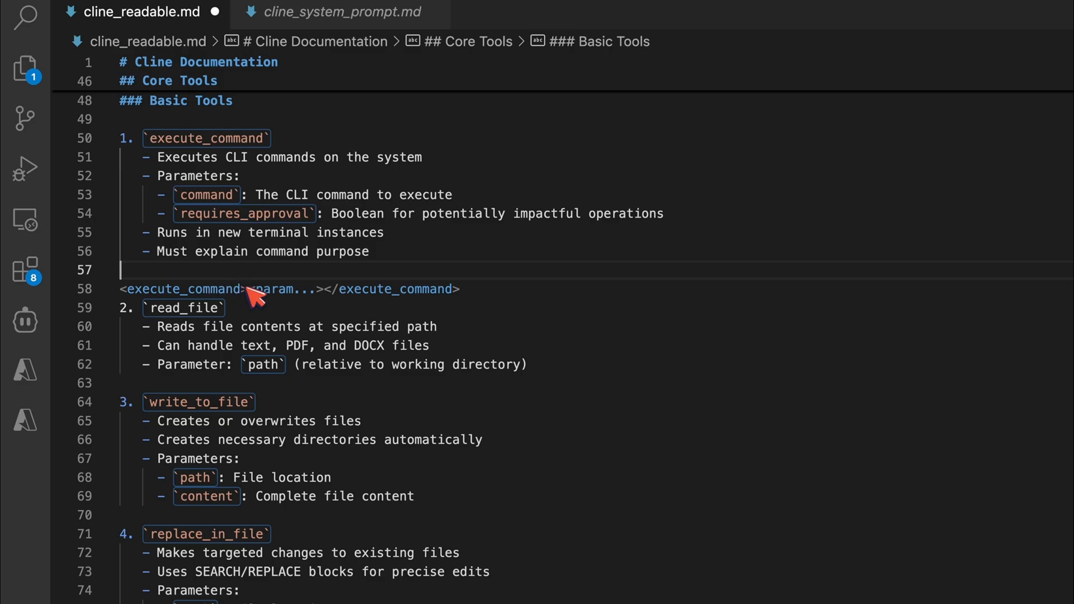
{"action": "double_click", "coordinate": [182, 289]}
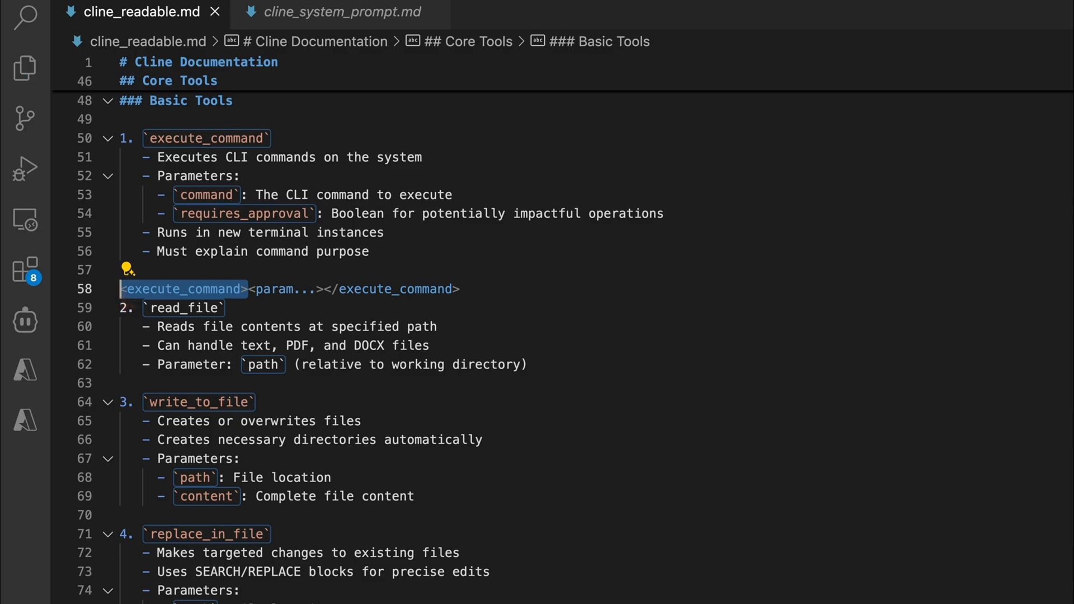
{"action": "mouse_move", "coordinate": [129, 301]}
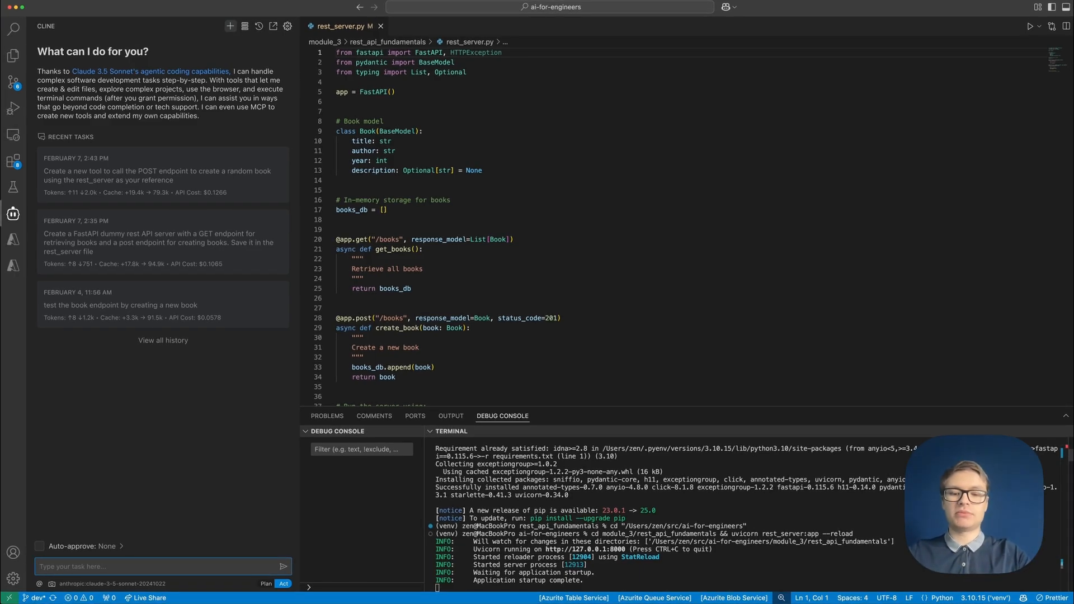
Send Cline the task to create a new book-creating MCP server and let it read rest_server.py.
{"action": "type", "text": "Create a new tool that can call the rest_server and create a r"}
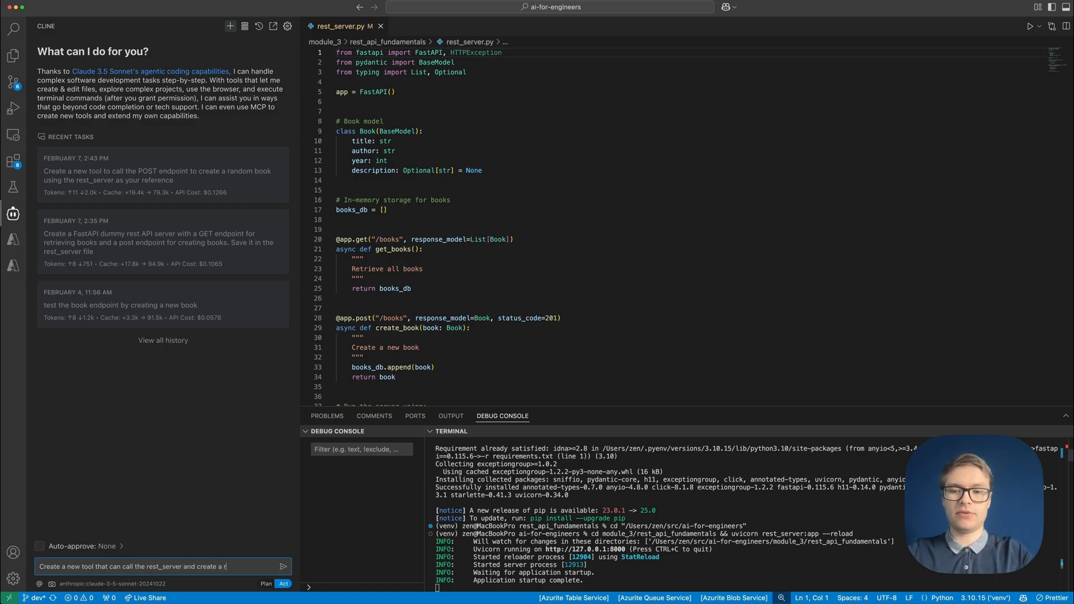
{"action": "left_click", "coordinate": [282, 566]}
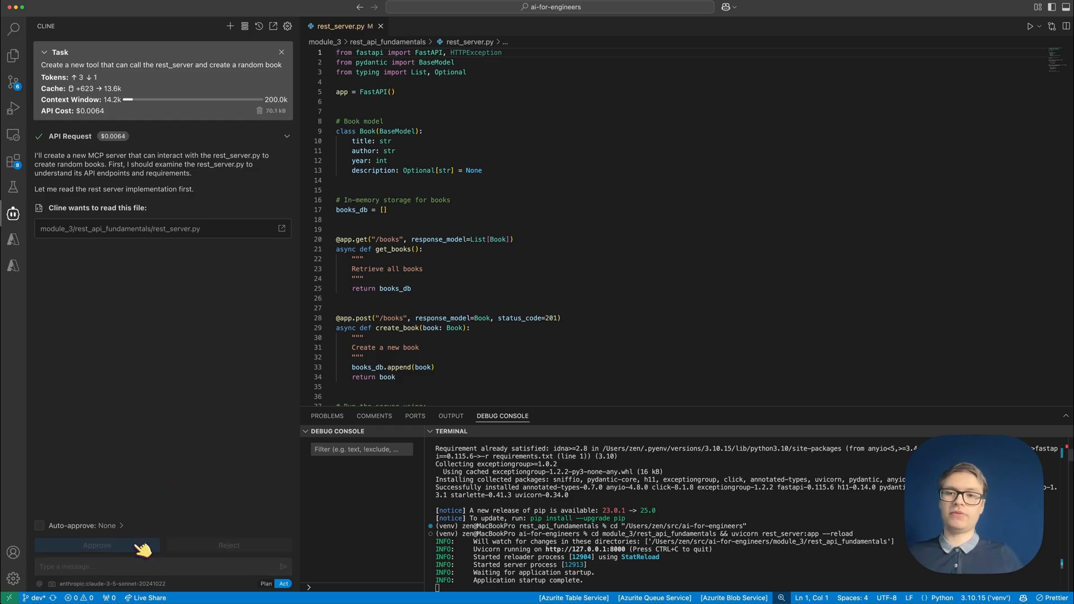
{"action": "left_click", "coordinate": [96, 545]}
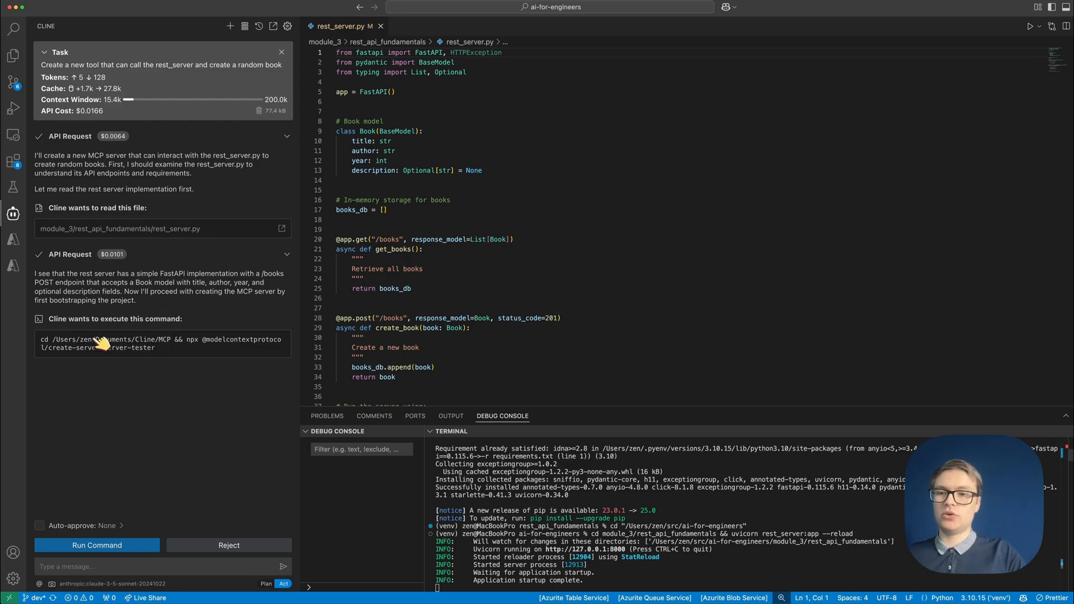
{"action": "mouse_move", "coordinate": [181, 346]}
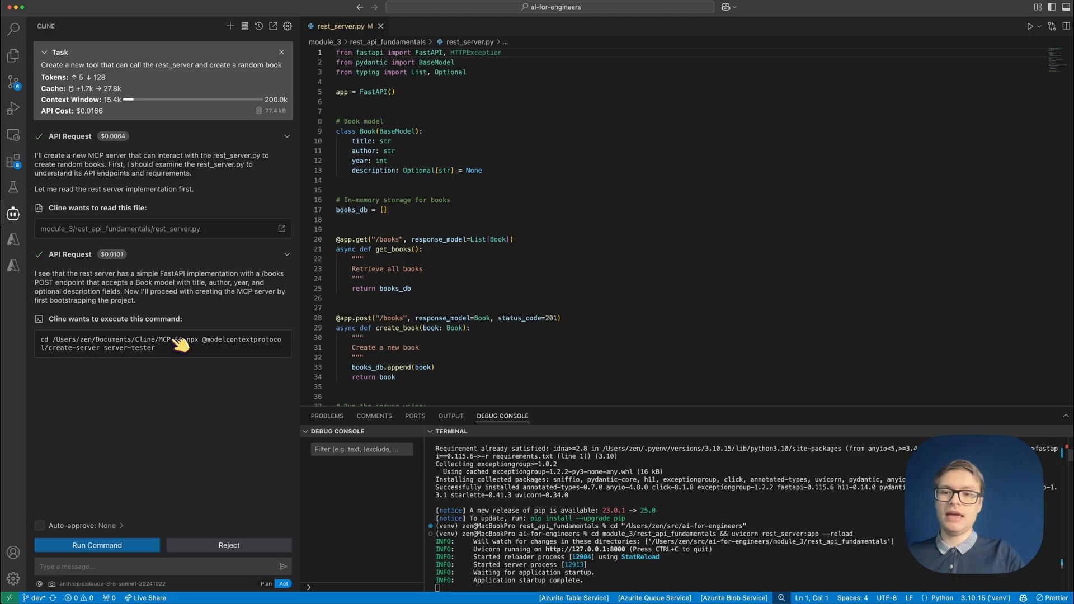
Run the create-server scaffold for server-tester, answering n to installing for Claude.app.
{"action": "double_click", "coordinate": [77, 347]}
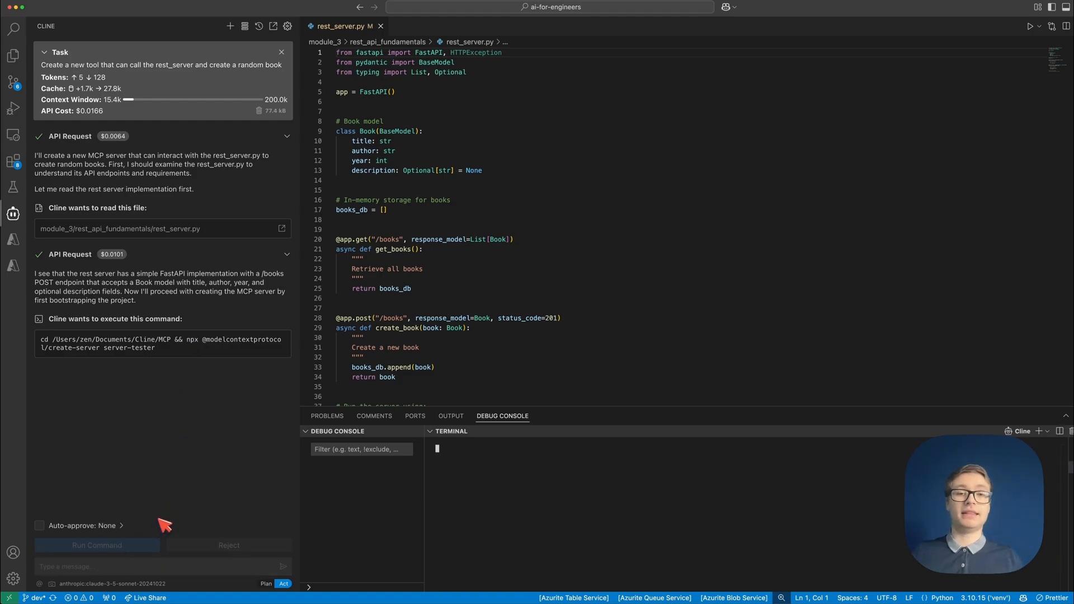
{"action": "left_click", "coordinate": [97, 545]}
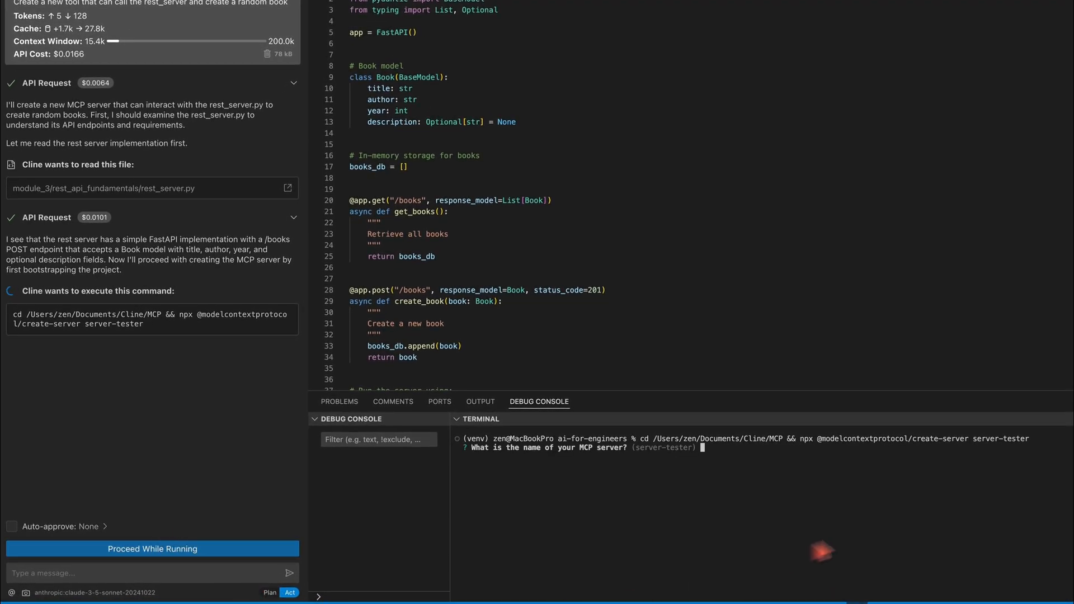
{"action": "mouse_move", "coordinate": [687, 517]}
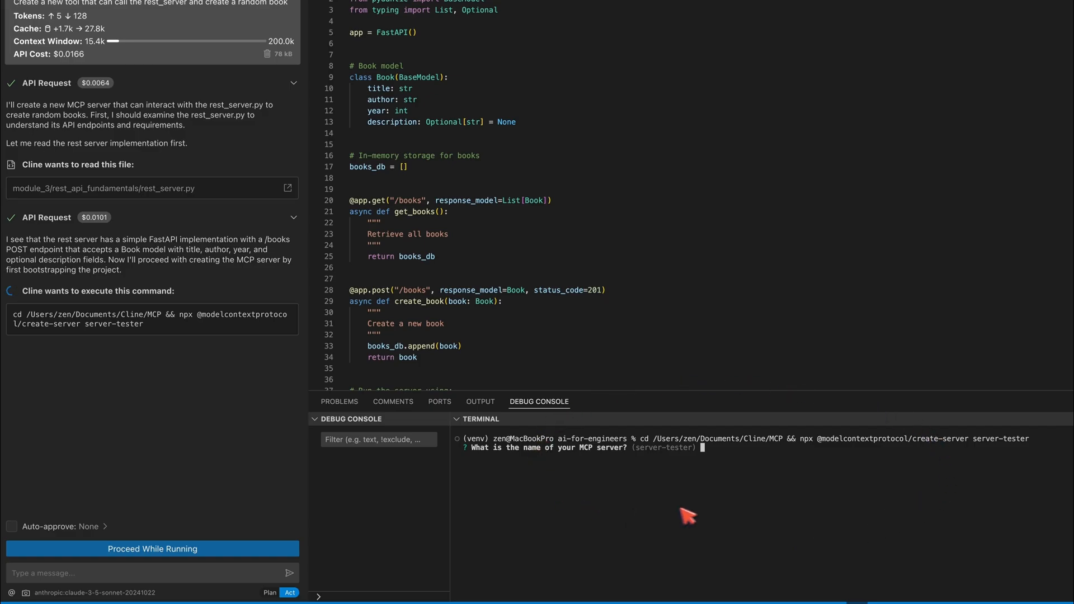
{"action": "mouse_move", "coordinate": [720, 511]}
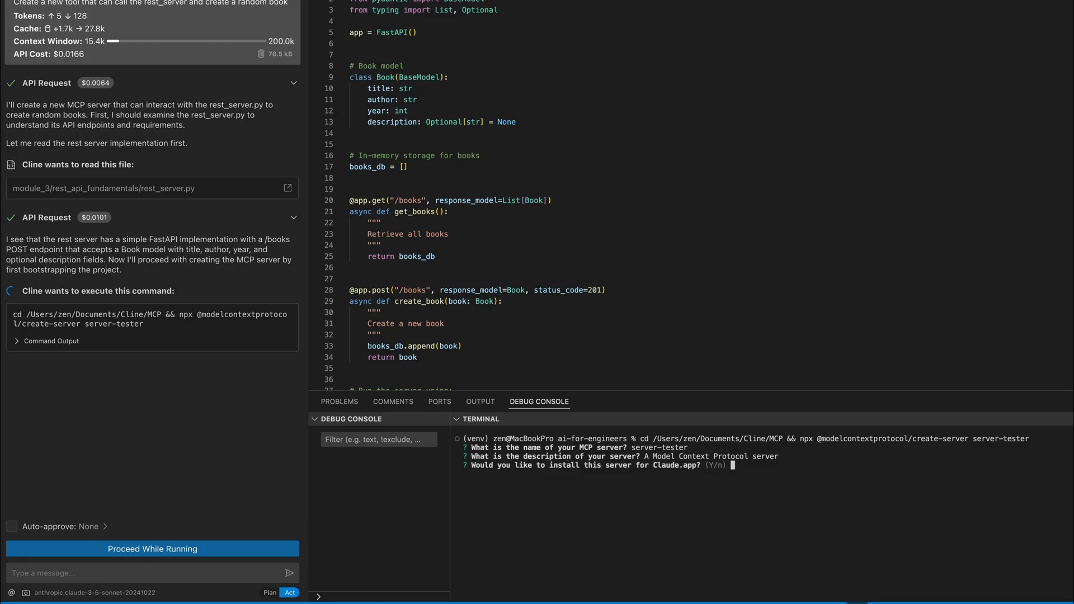
{"action": "type", "text": "n"}
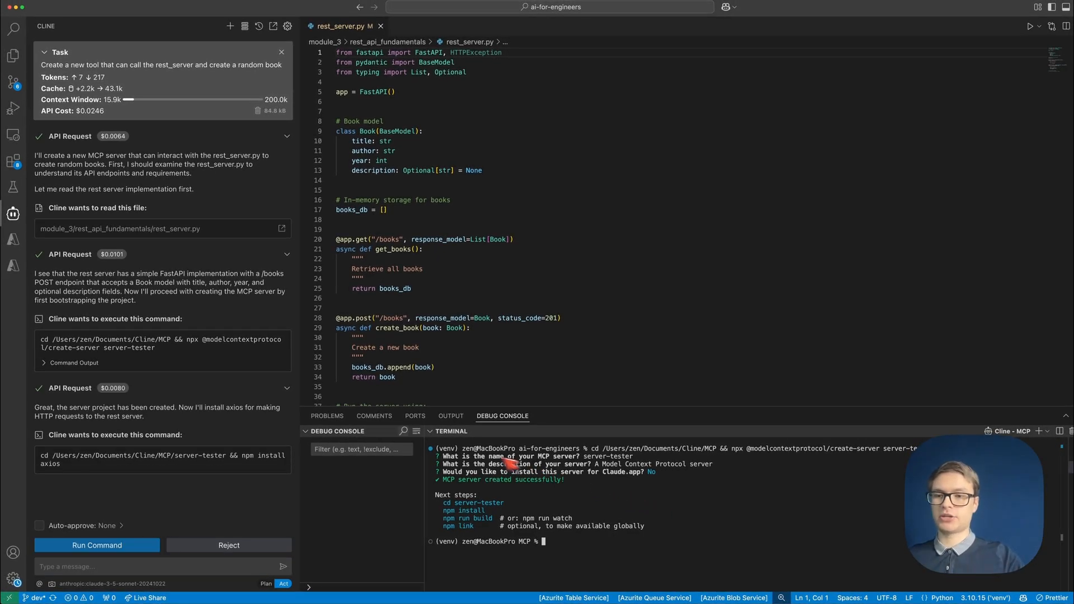
{"action": "mouse_move", "coordinate": [159, 480]}
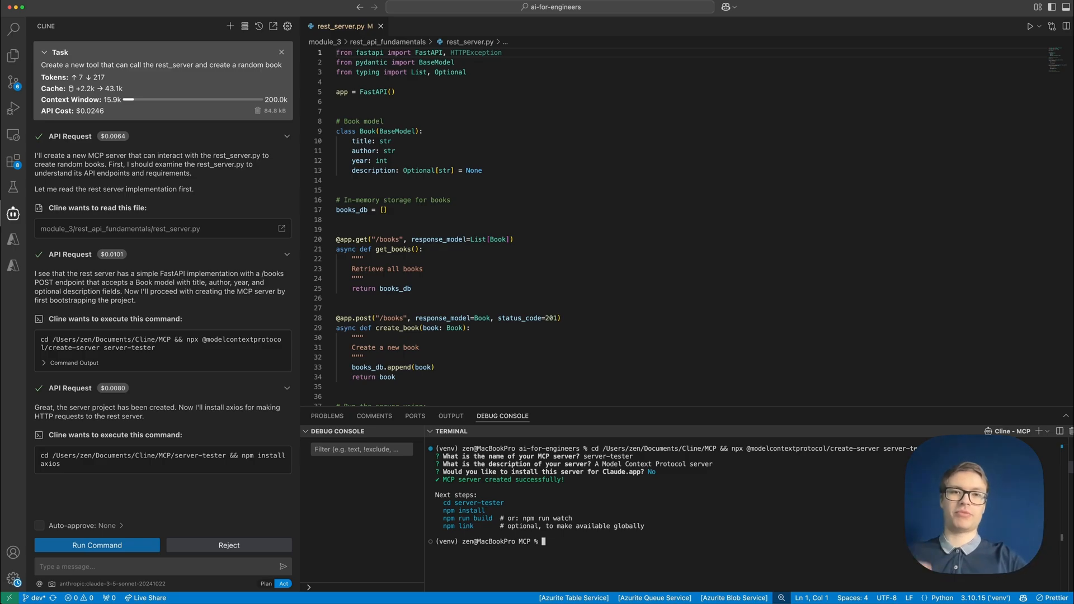
Install axios in server-tester and compare the proposed index.ts tool with the POST /books endpoint.
{"action": "left_click", "coordinate": [96, 545]}
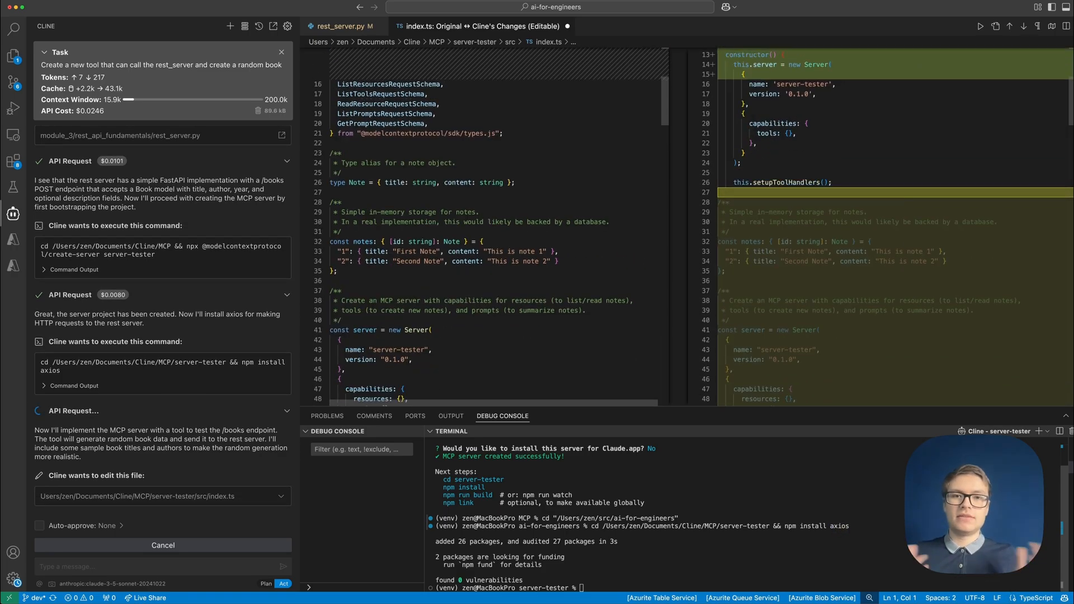
{"action": "scroll", "scroll_direction": "down", "scroll_amount": 3}
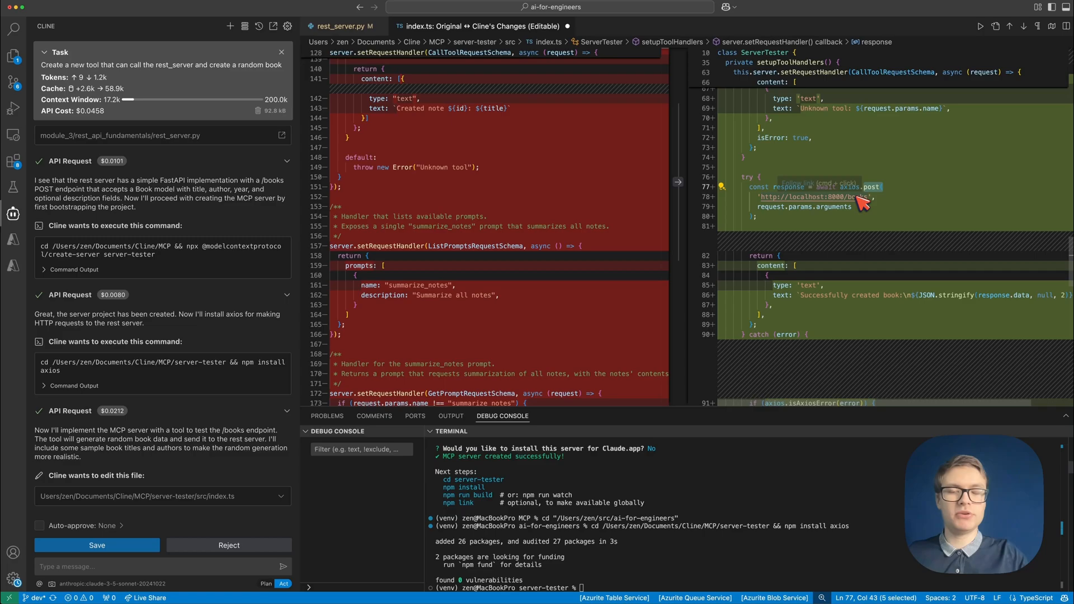
{"action": "left_click", "coordinate": [341, 26]}
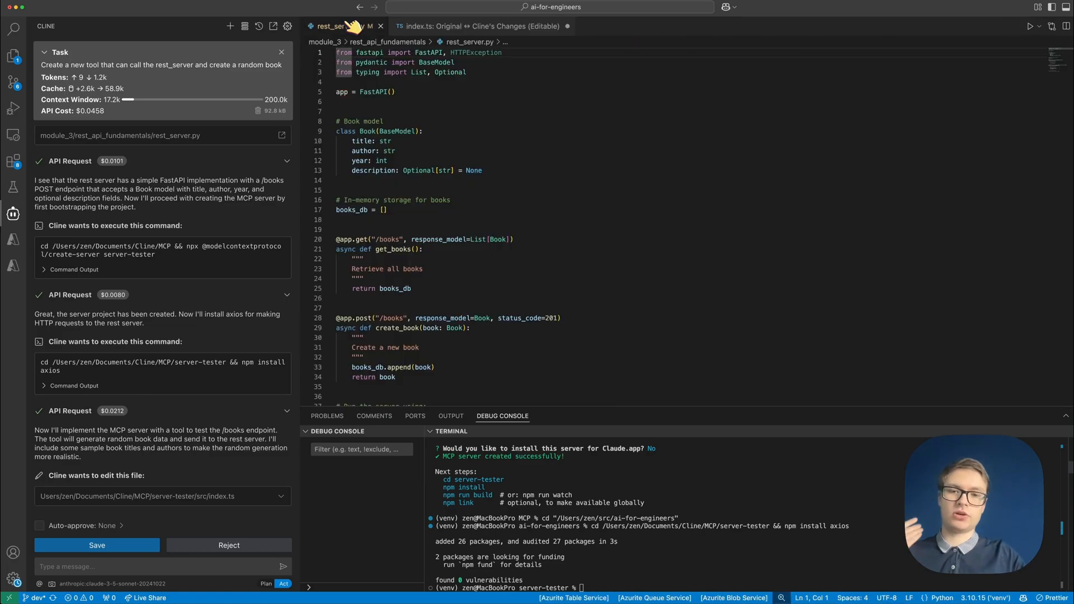
{"action": "scroll", "scroll_direction": "down", "scroll_amount": 3}
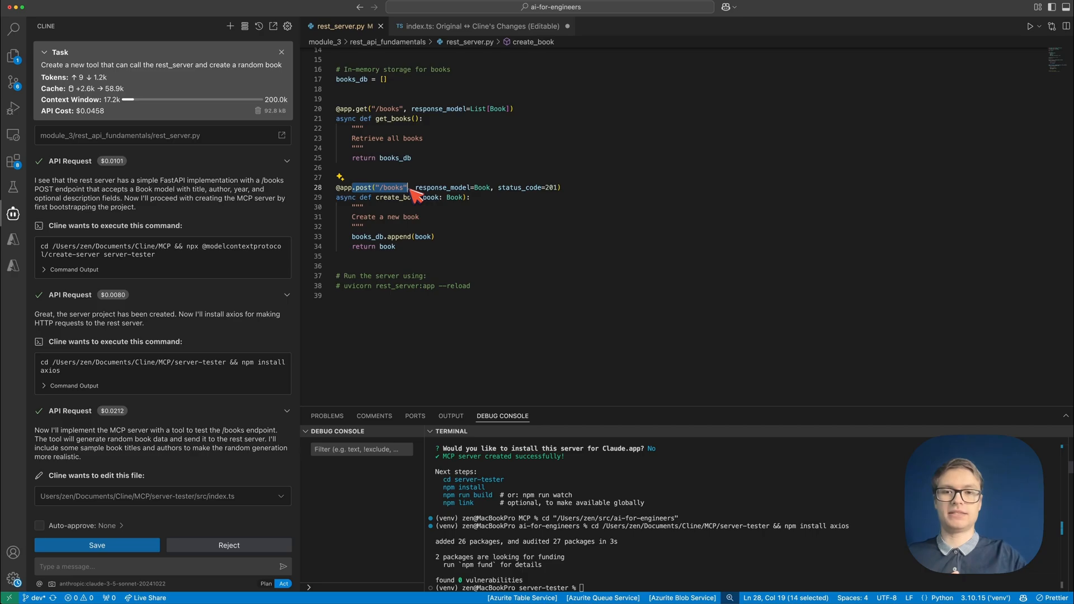
{"action": "mouse_move", "coordinate": [149, 510]}
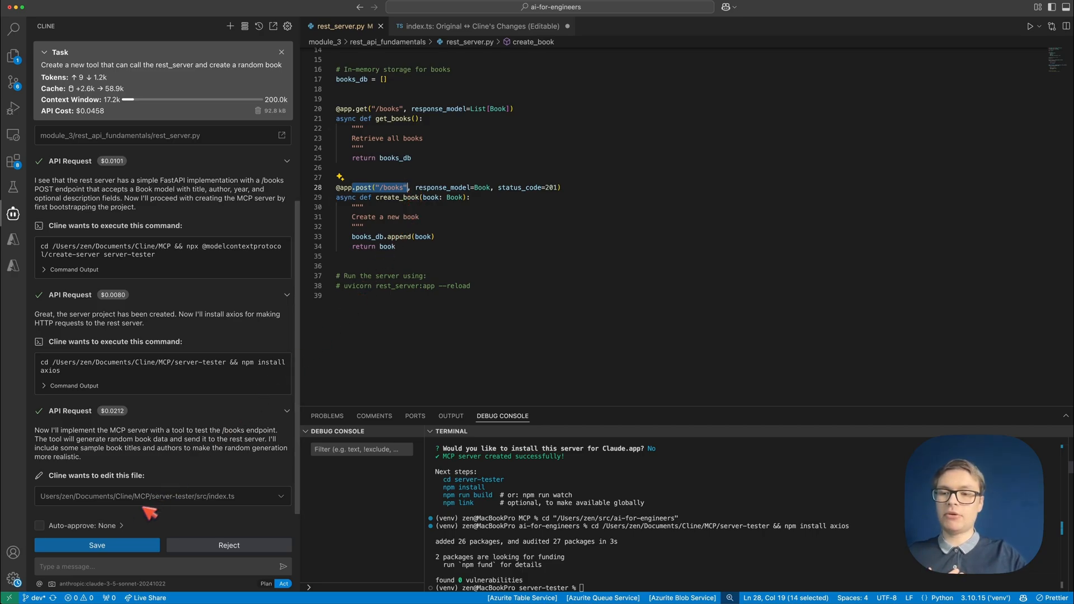
Save Cline's test_books_endpoint tool into index.ts and run npm run build for server-tester.
{"action": "left_click", "coordinate": [97, 545]}
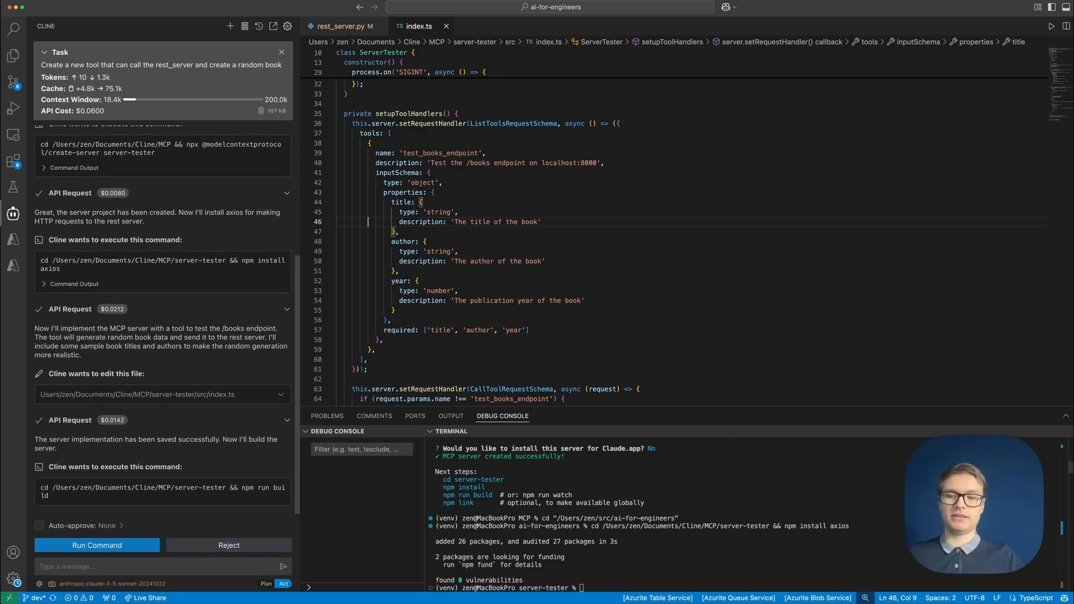
{"action": "left_click", "coordinate": [96, 545]}
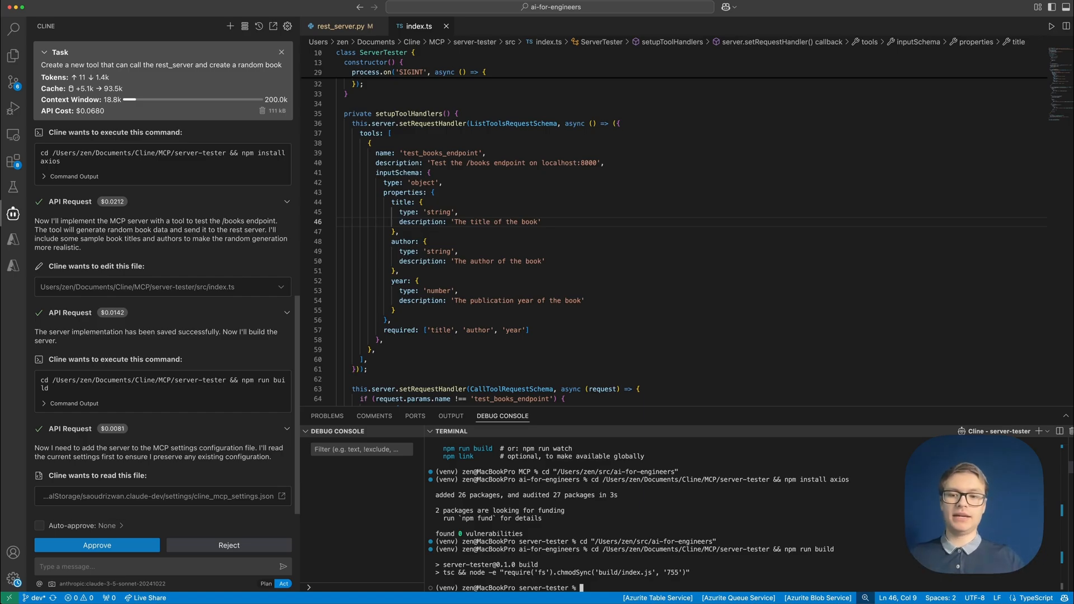
Let Cline read the MCP settings and run test_books_endpoint, creating The Art of Programming by Donald Knuth.
{"action": "left_click", "coordinate": [96, 545]}
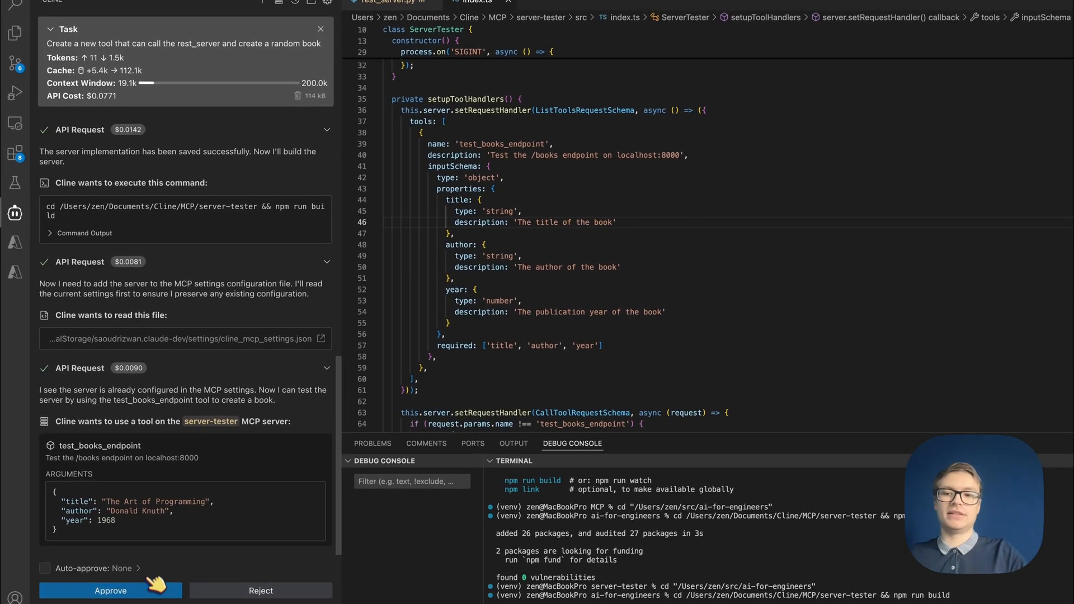
{"action": "left_click_drag", "start_coordinate": [70, 390], "coordinate": [249, 389]}
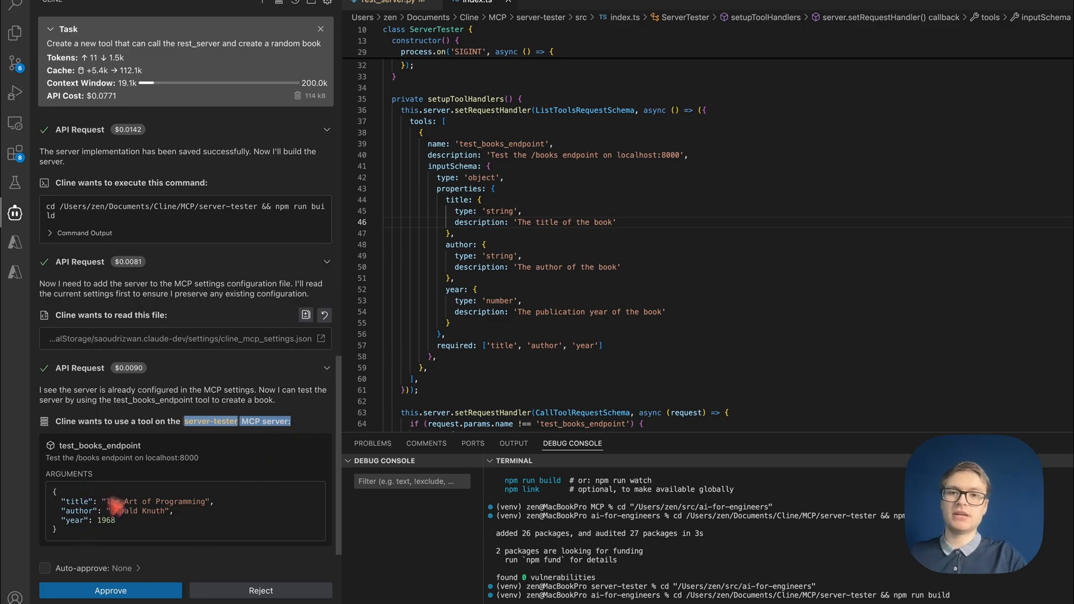
{"action": "left_click", "coordinate": [386, 2]}
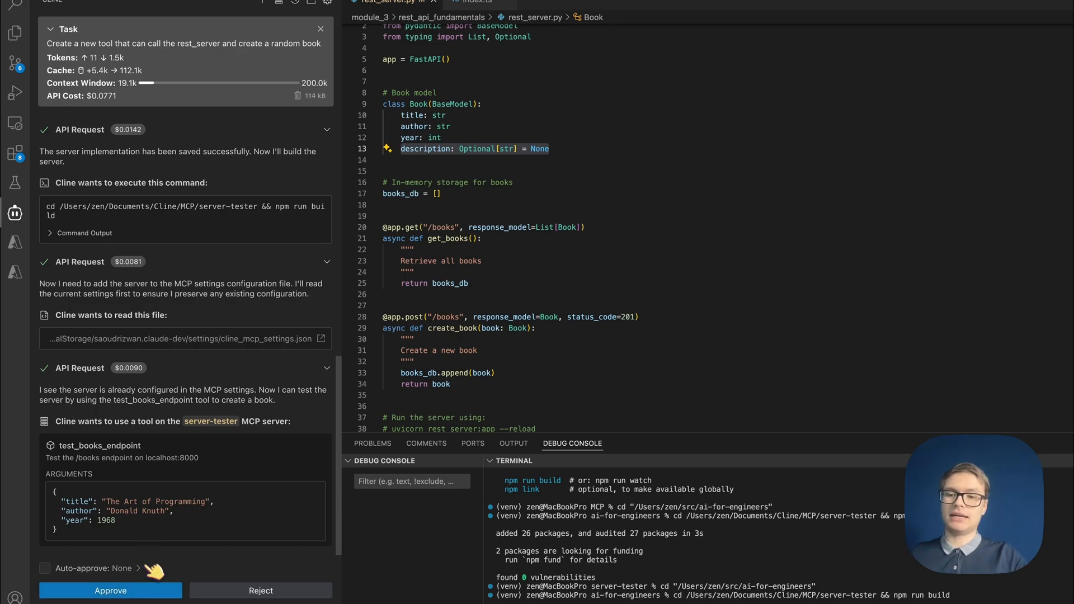
{"action": "left_click", "coordinate": [109, 591]}
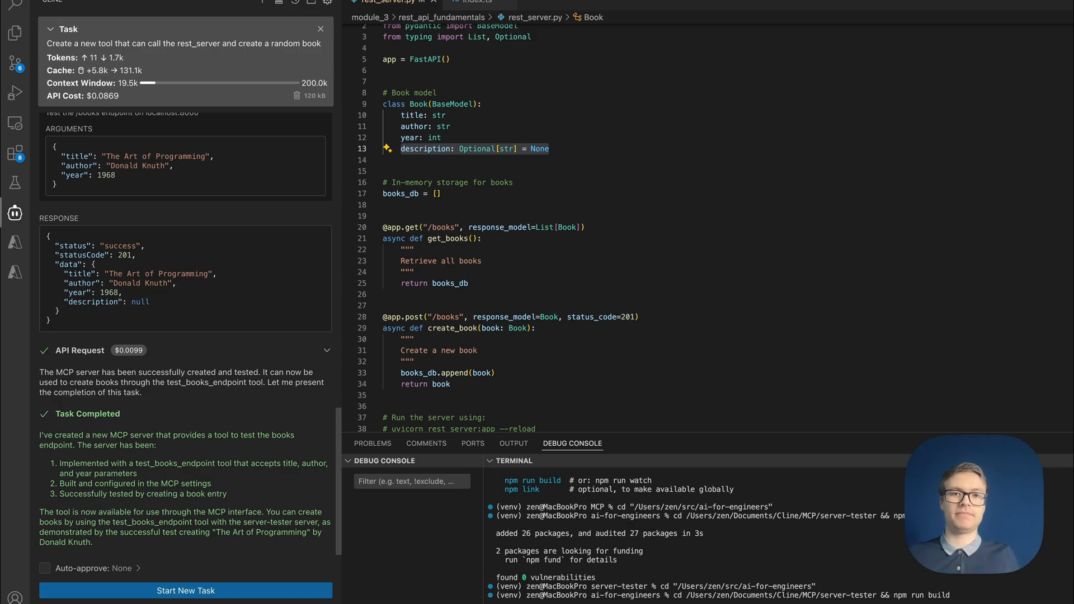
Start a fresh Cline task and begin typing 'I want you to submit' for a horror book request.
{"action": "left_click", "coordinate": [236, 12]}
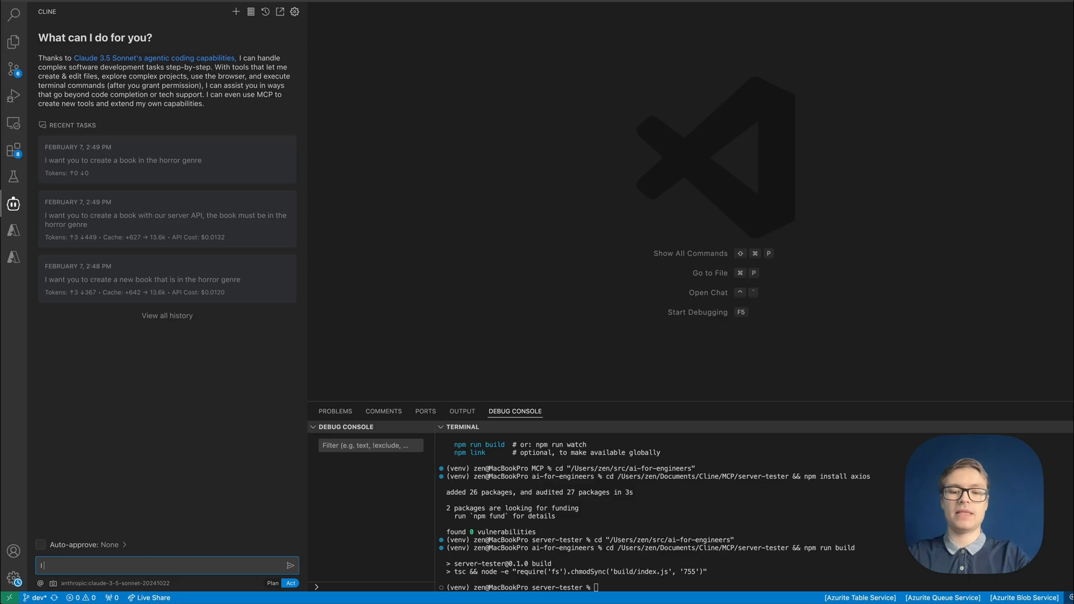
{"action": "type", "text": "I want you to submit a server request to create a new book in the hor"}
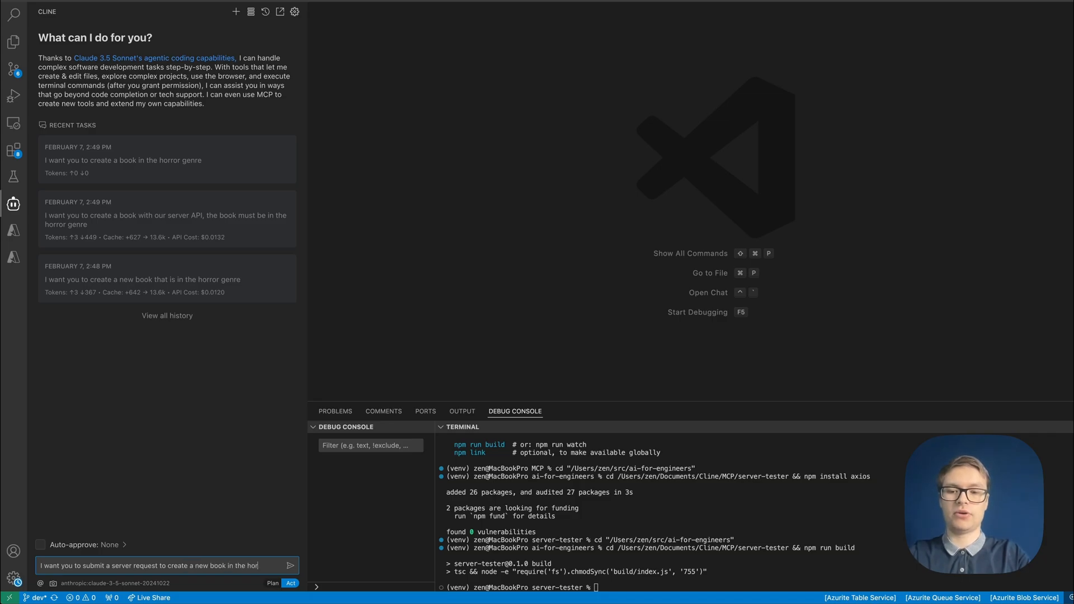
Send the horror book request and approve the server-tester tool creating Dracula by Bram Stoker with status 201.
{"action": "left_click", "coordinate": [290, 565]}
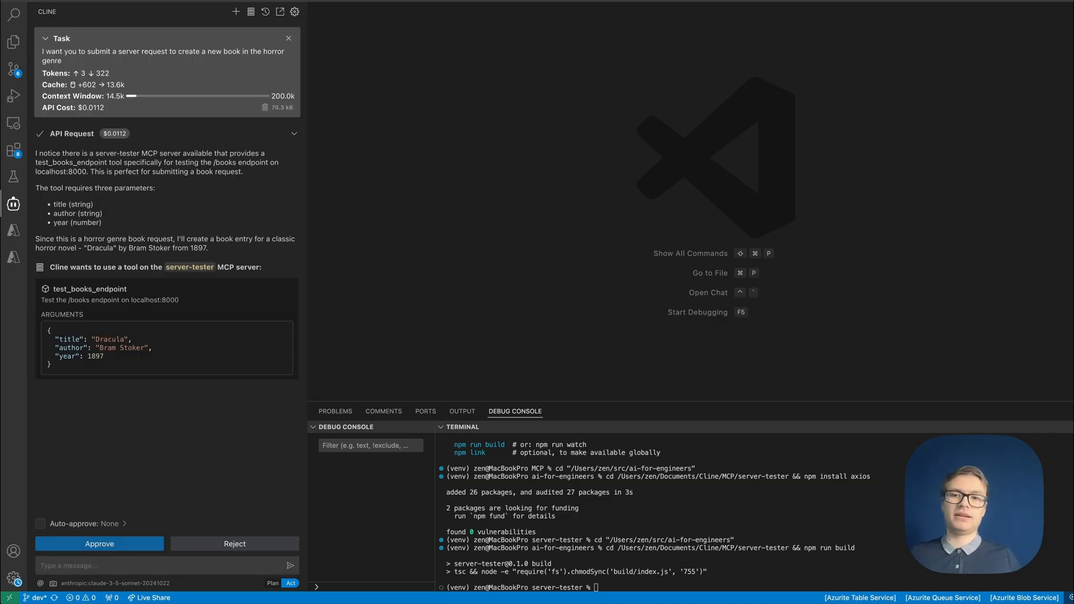
{"action": "mouse_move", "coordinate": [400, 195]}
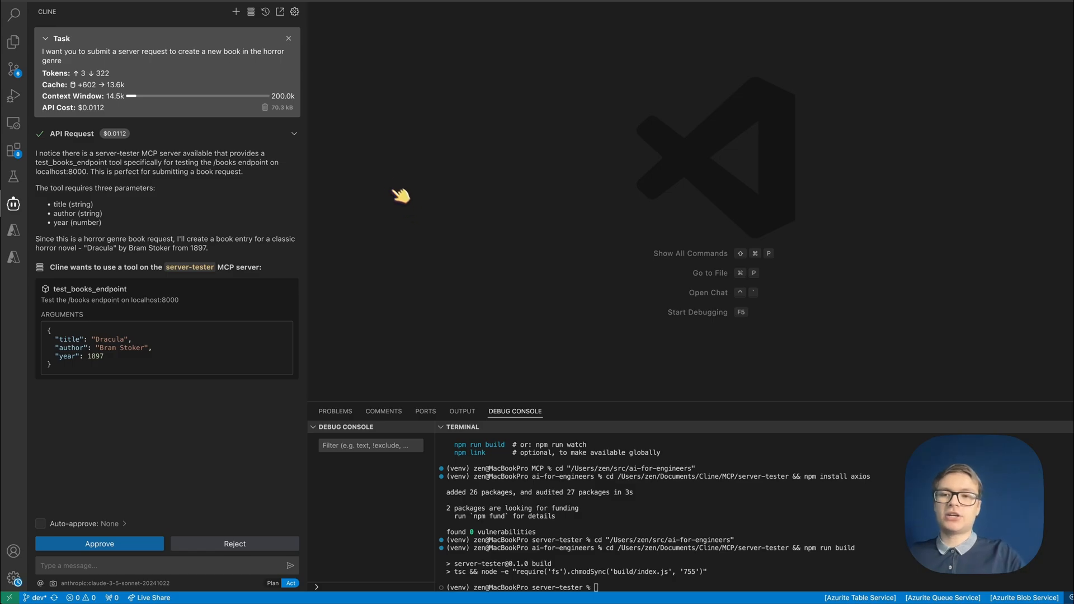
{"action": "double_click", "coordinate": [114, 153]}
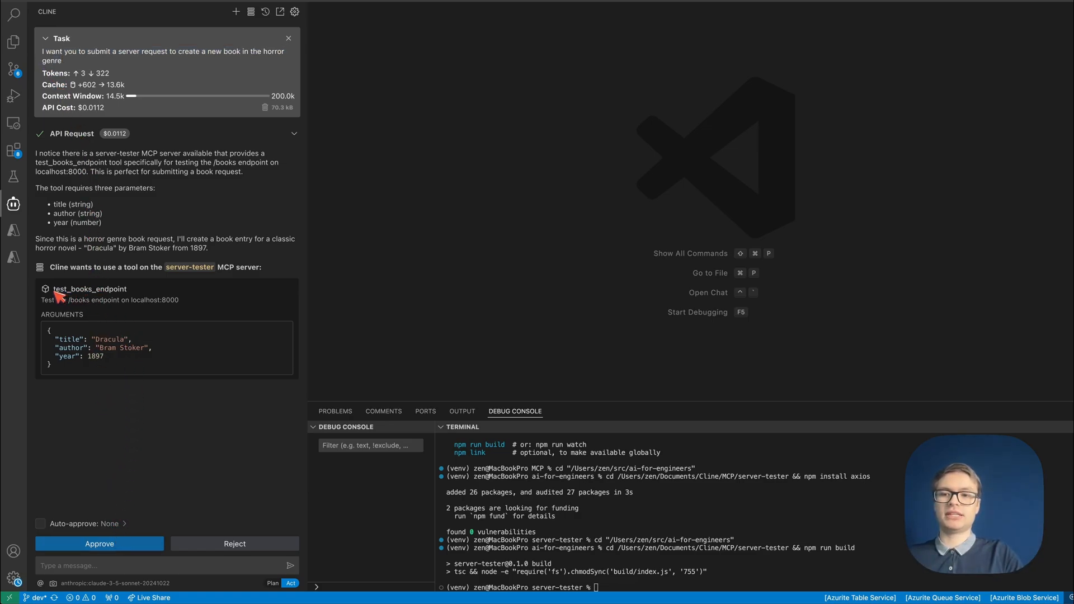
{"action": "double_click", "coordinate": [89, 289]}
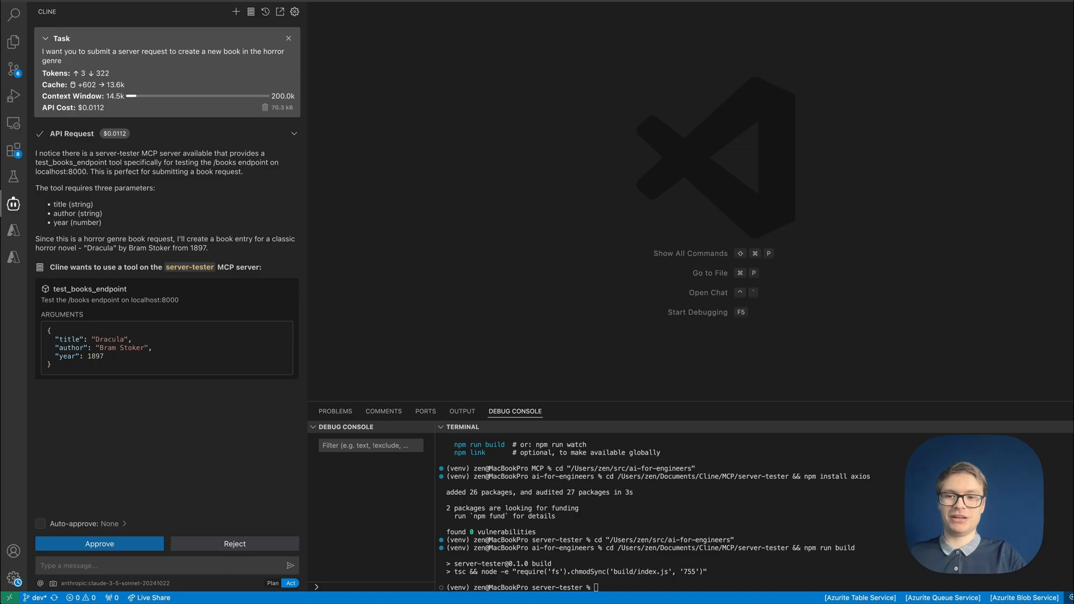
{"action": "left_click", "coordinate": [98, 544]}
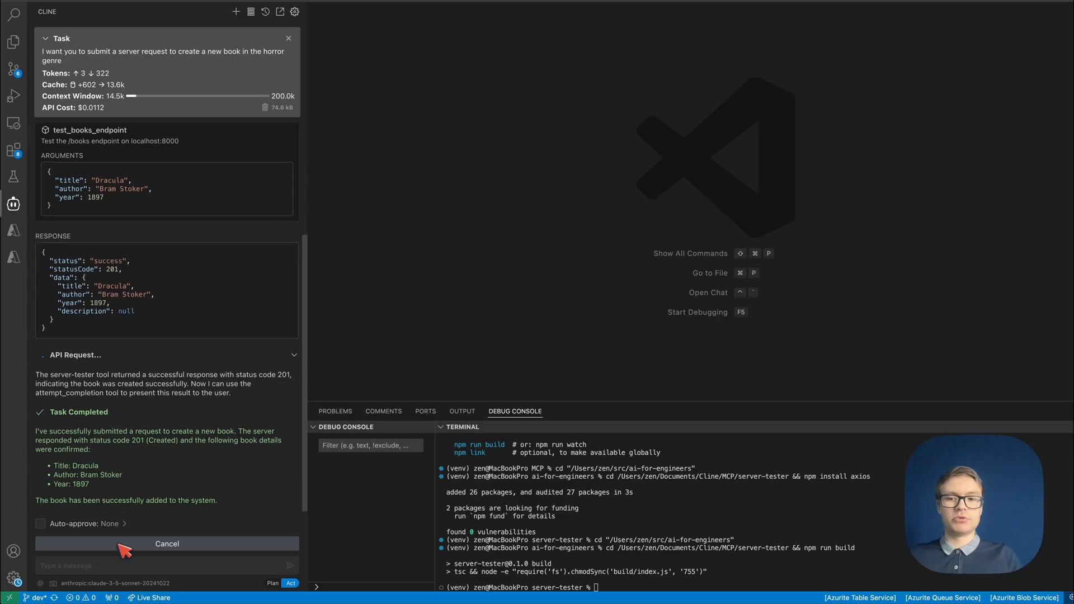
{"action": "left_click", "coordinate": [166, 544]}
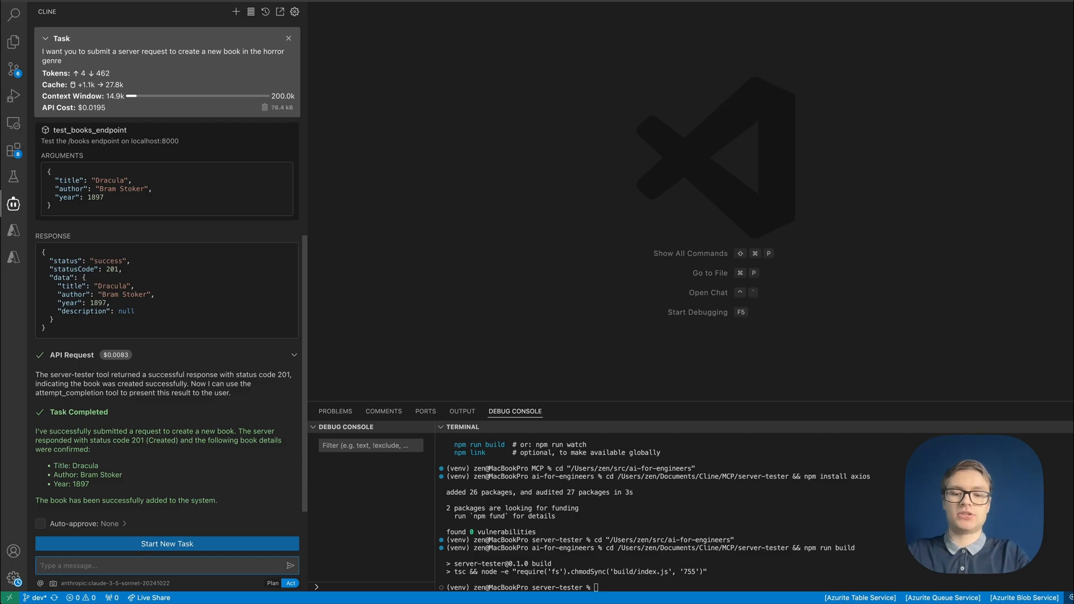
Ask Cline for a curl GET of /books on port 8000 and let it run, listing both created books.
{"action": "type", "text": "Generatee"}
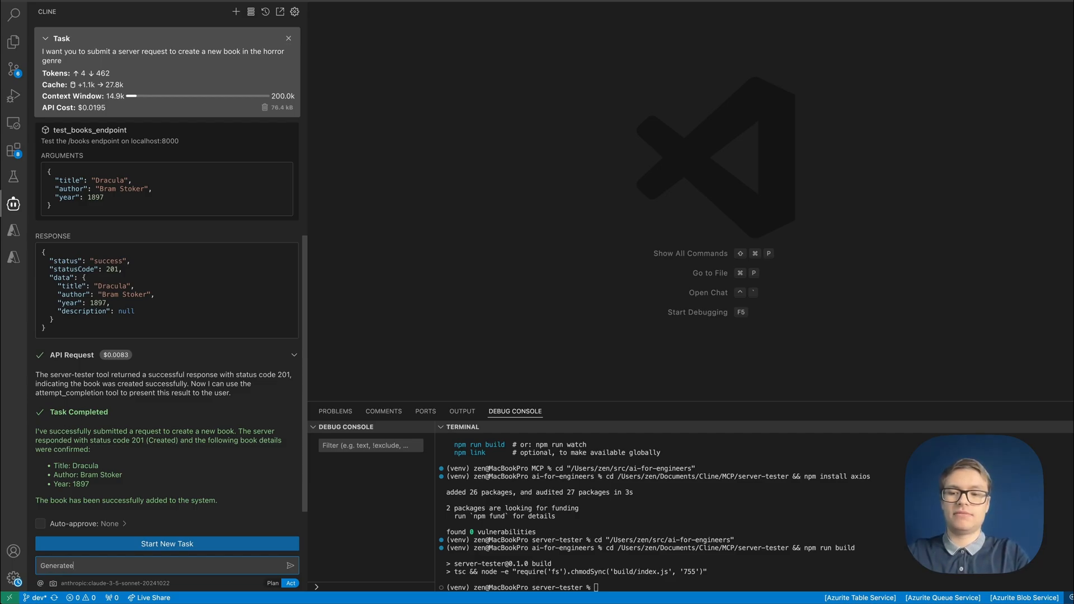
{"action": "type", "text": "a curl request to get a"}
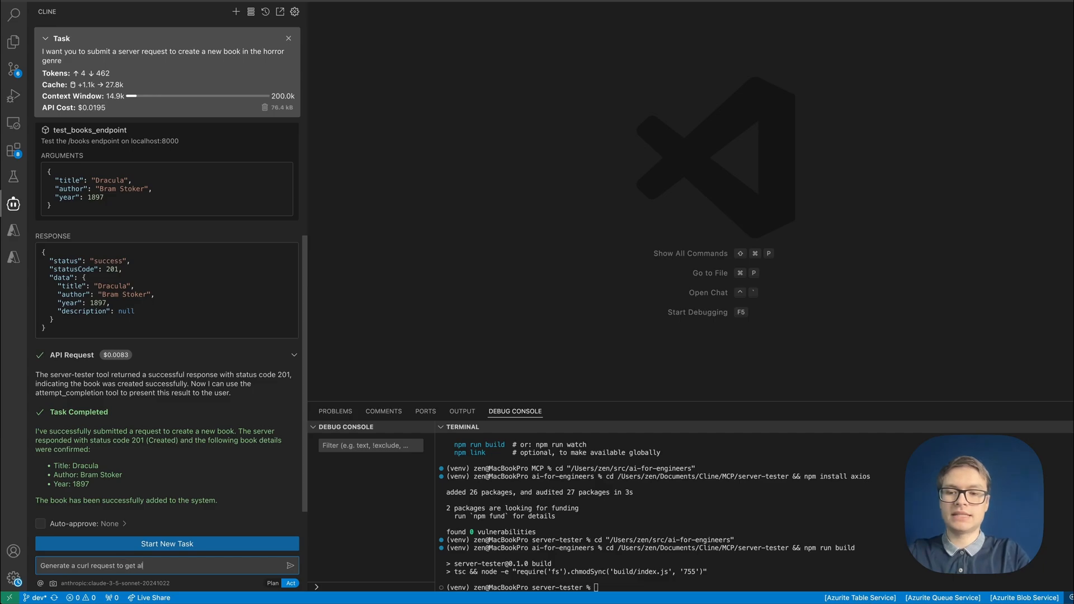
{"action": "type", "text": "ll the books we have created"}
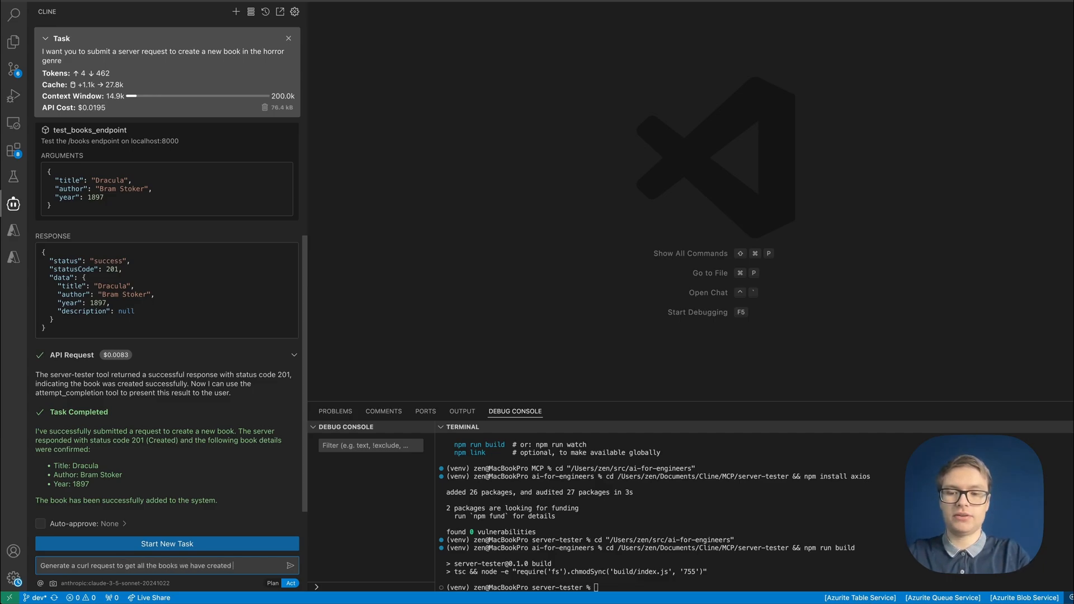
{"action": "type", "text": "so far, simply using GET"}
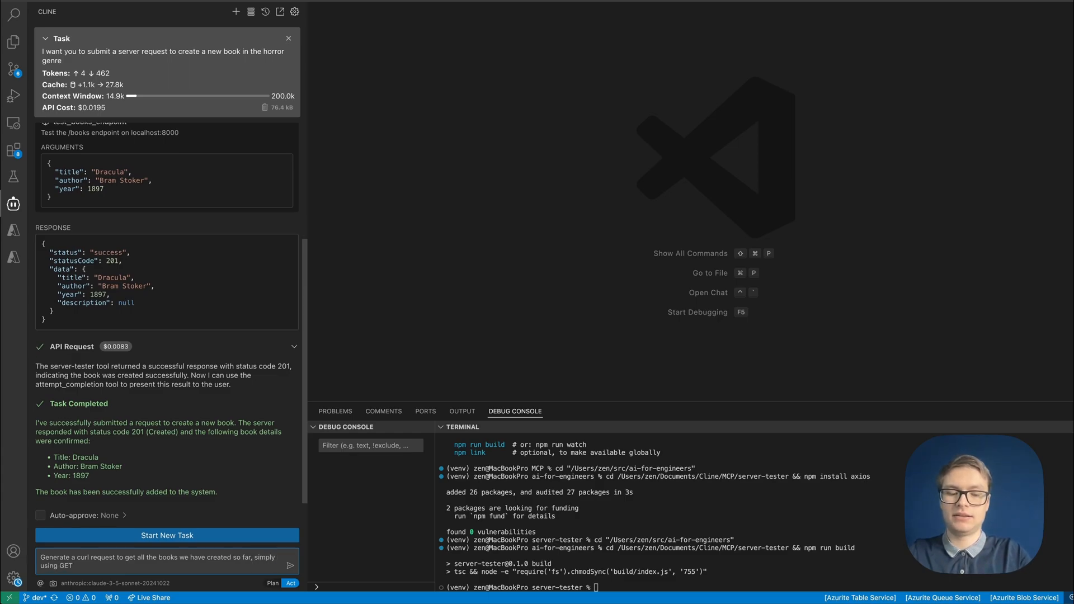
{"action": "type", "text": "/books on port"}
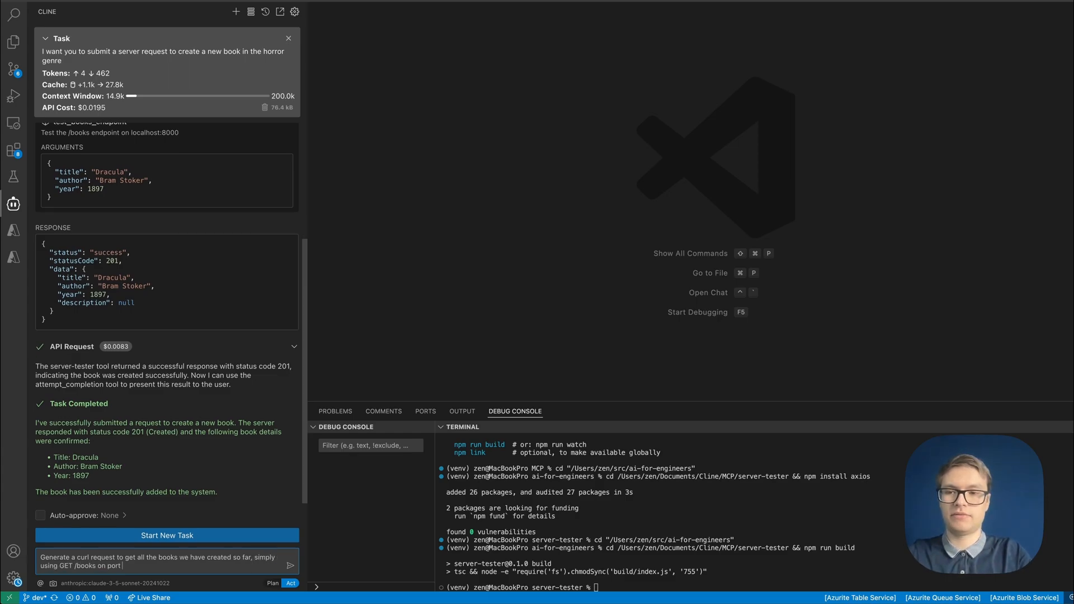
{"action": "left_click", "coordinate": [291, 564]}
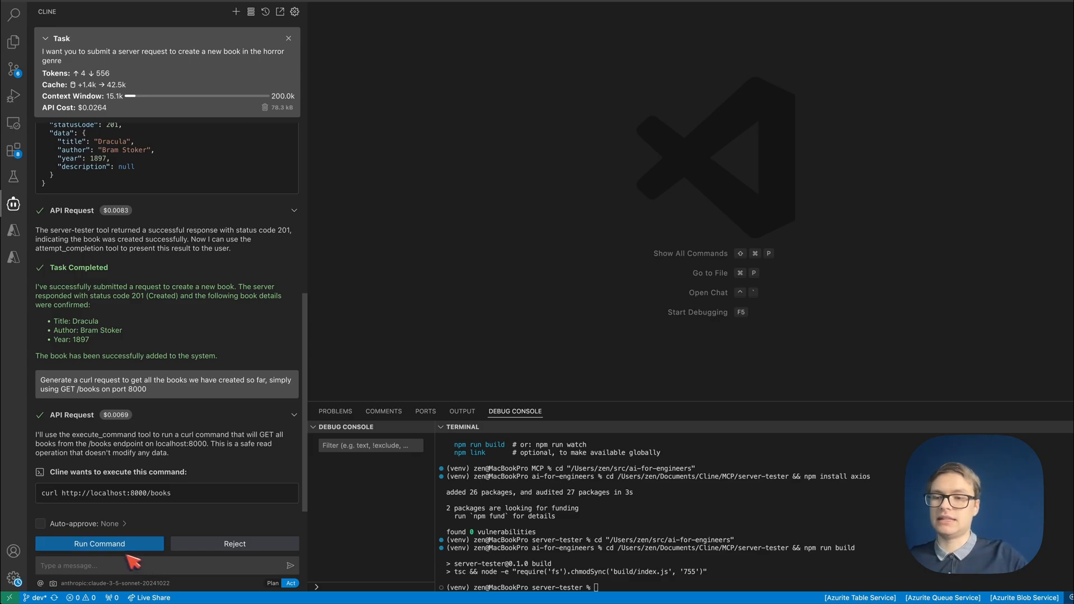
{"action": "left_click", "coordinate": [98, 544]}
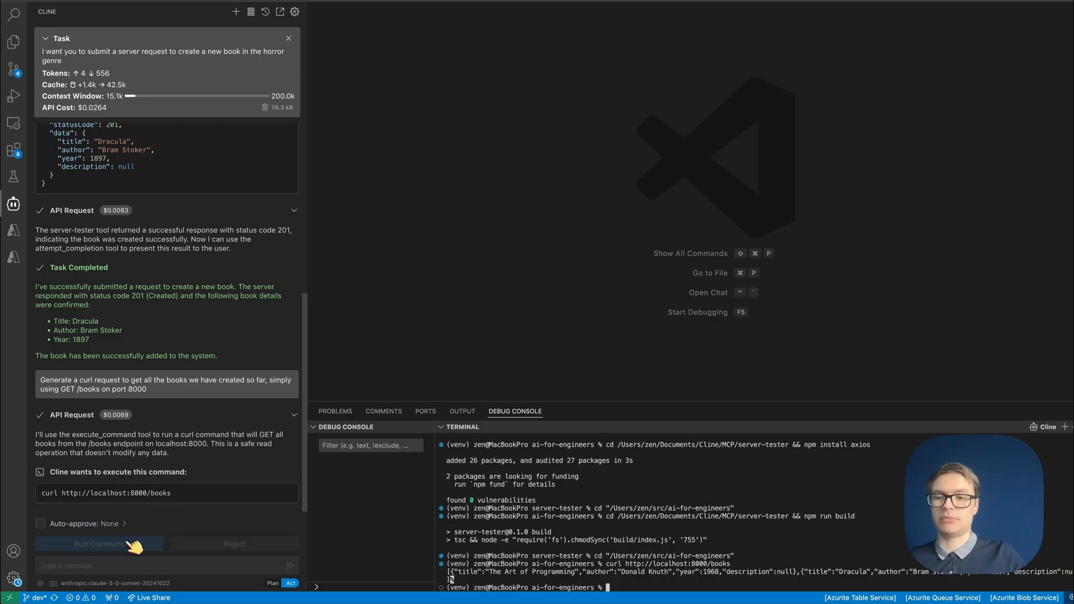
{"action": "left_click", "coordinate": [100, 544]}
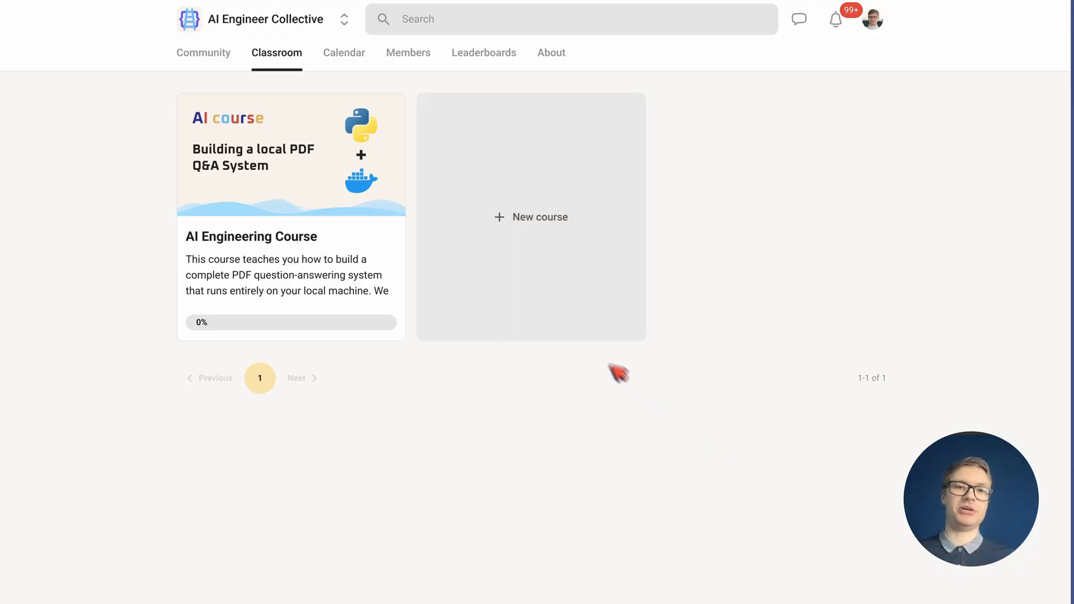
Browse the AI Engineering Course lessons from Pair Programming through Building a ChatGPT-style Chat UI.
{"action": "left_click", "coordinate": [291, 236]}
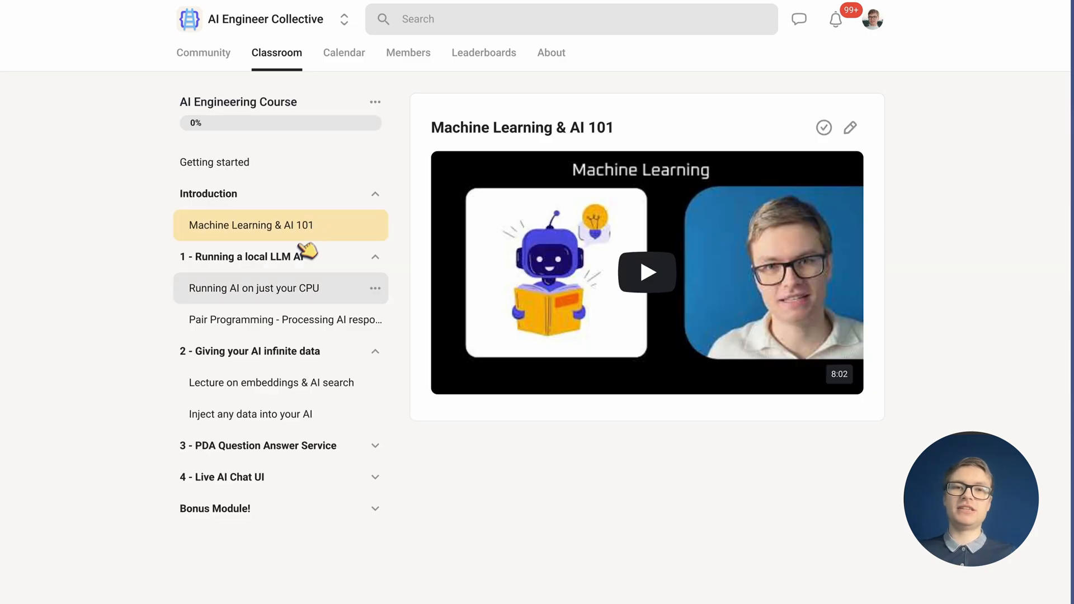
{"action": "left_click", "coordinate": [285, 319]}
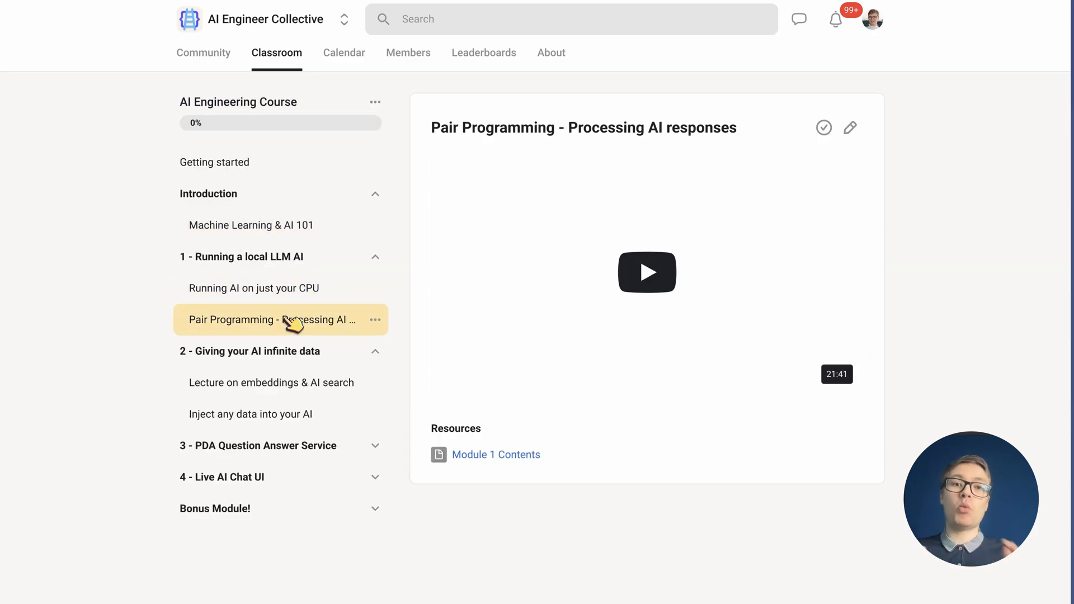
{"action": "left_click", "coordinate": [271, 383]}
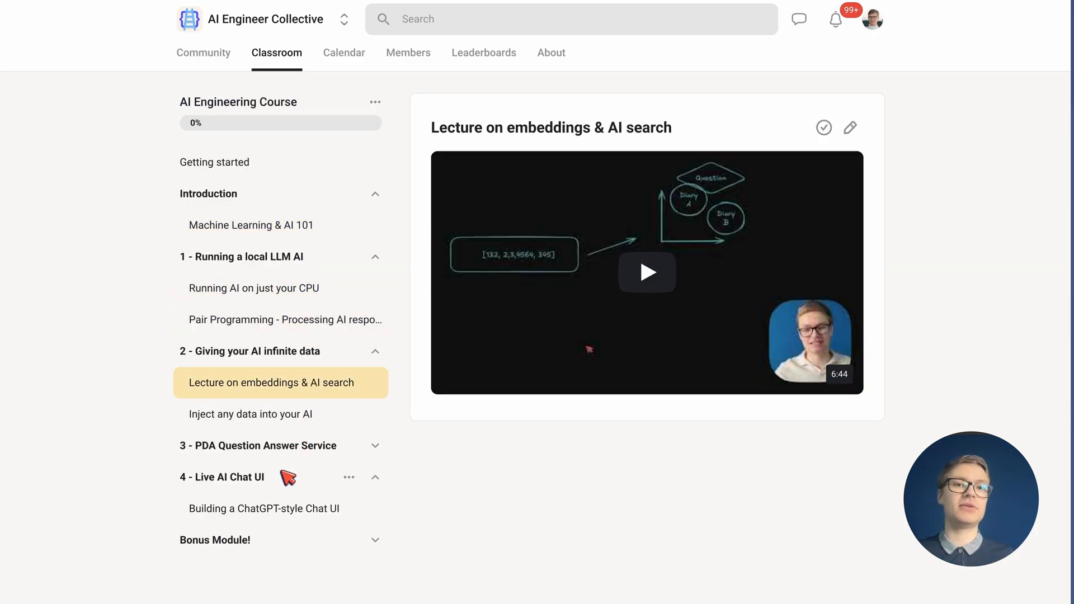
{"action": "left_click", "coordinate": [264, 508]}
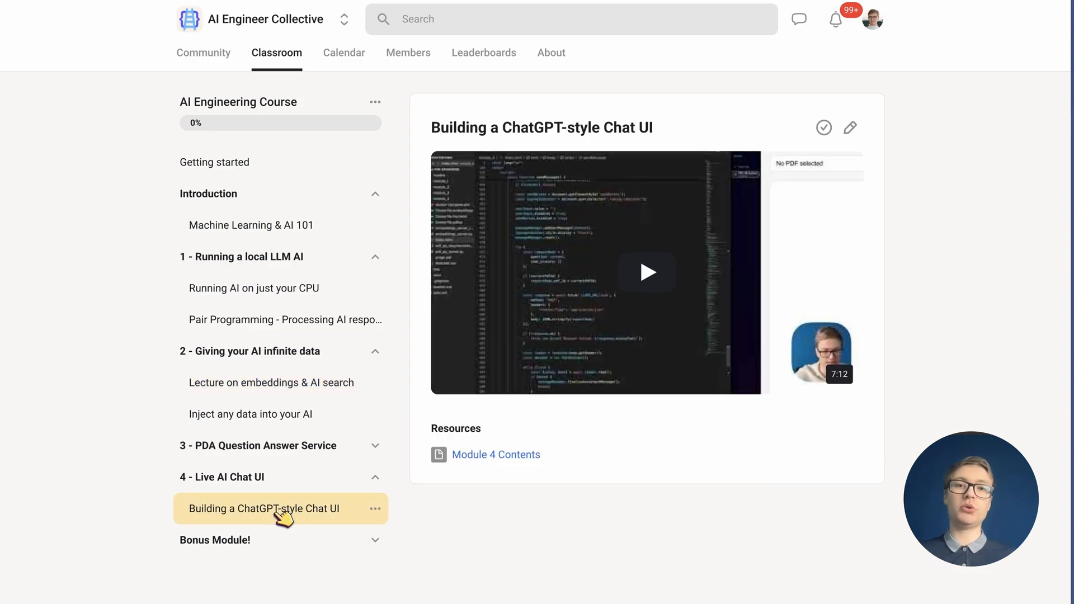